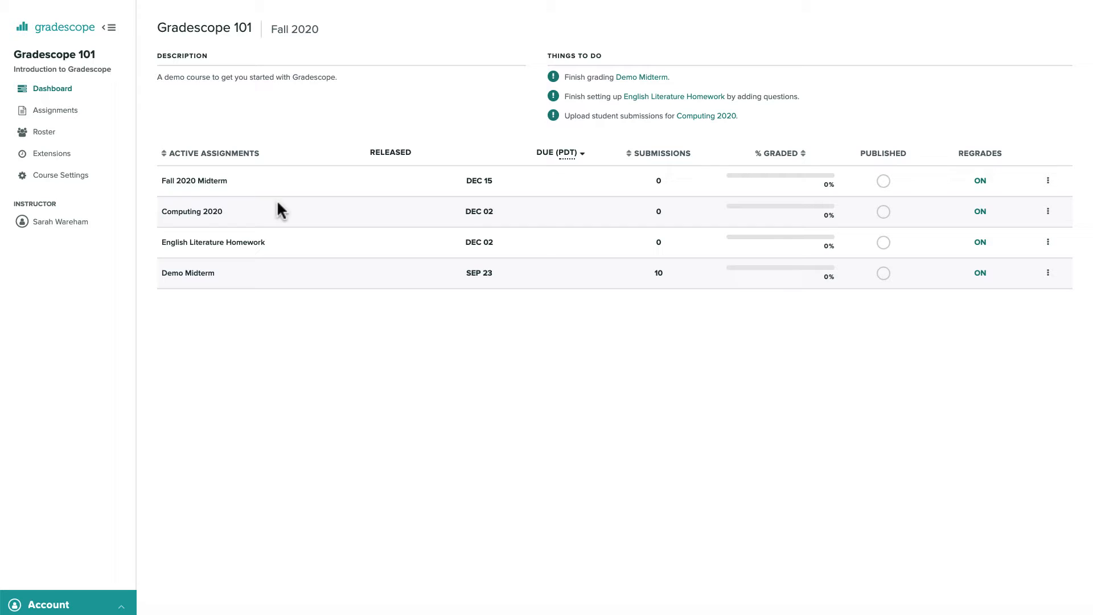
Step: From the course's Assignments list, create a new assignment of type Online Assignment and continue to its settings
{"action": "left_click", "coordinate": [55, 111]}
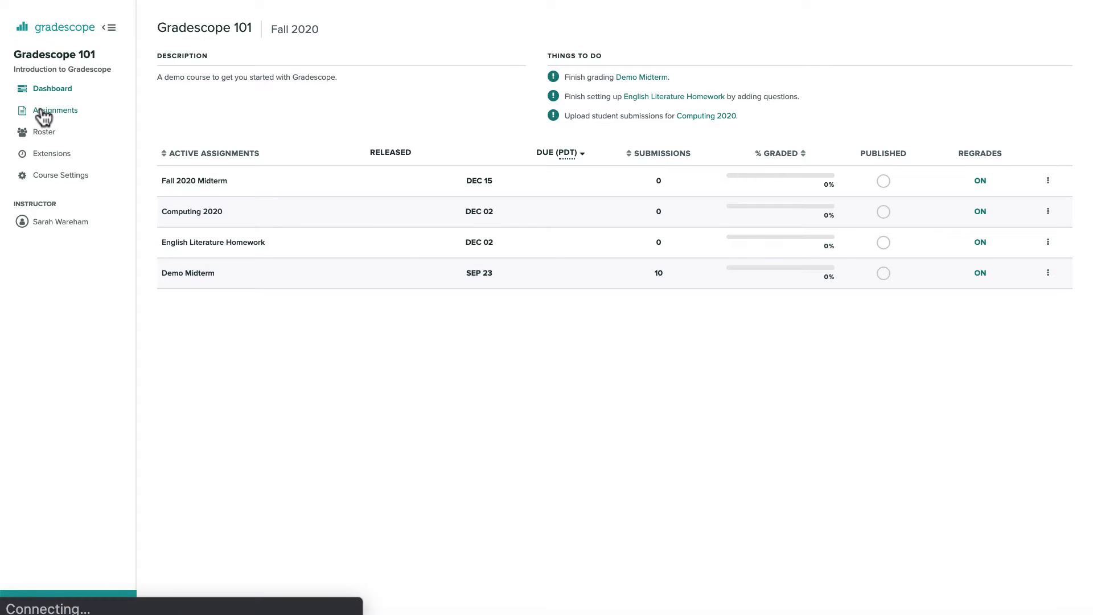
{"action": "left_click", "coordinate": [55, 111]}
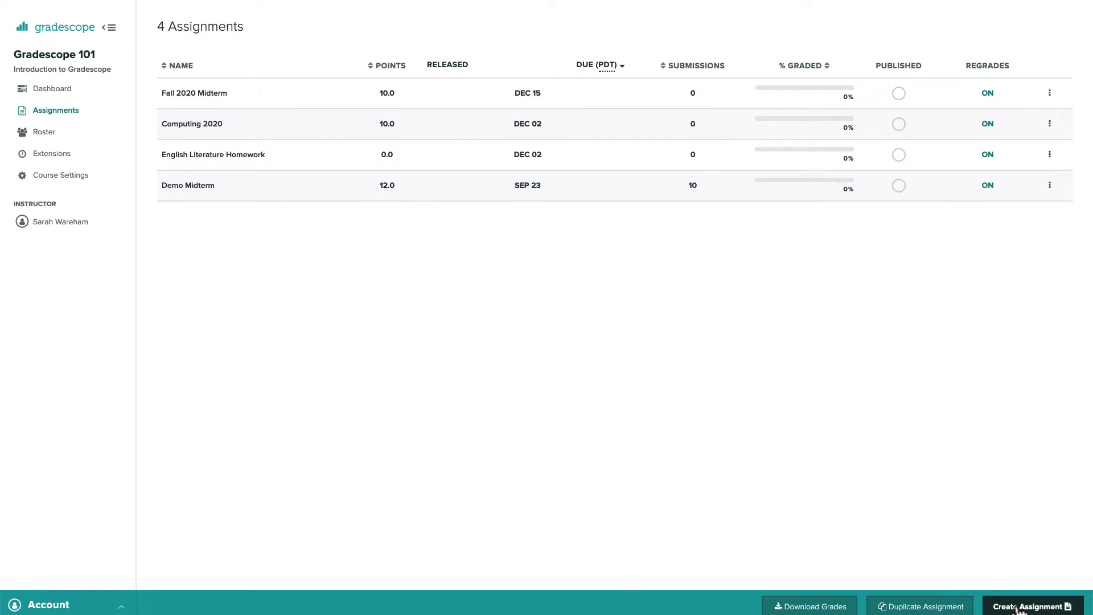
{"action": "left_click", "coordinate": [1031, 605]}
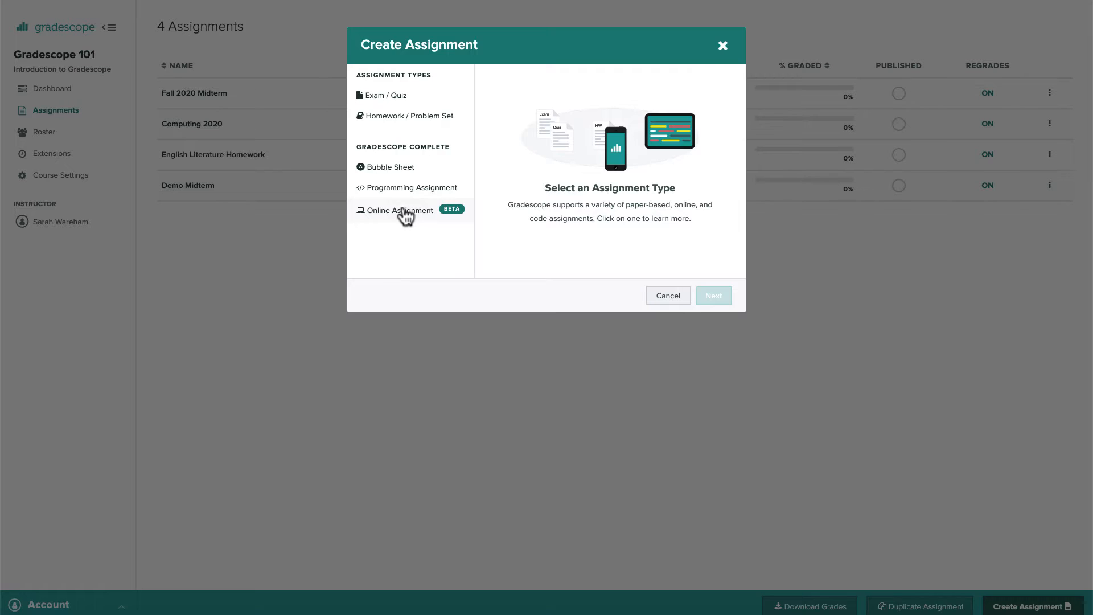
{"action": "left_click", "coordinate": [399, 209]}
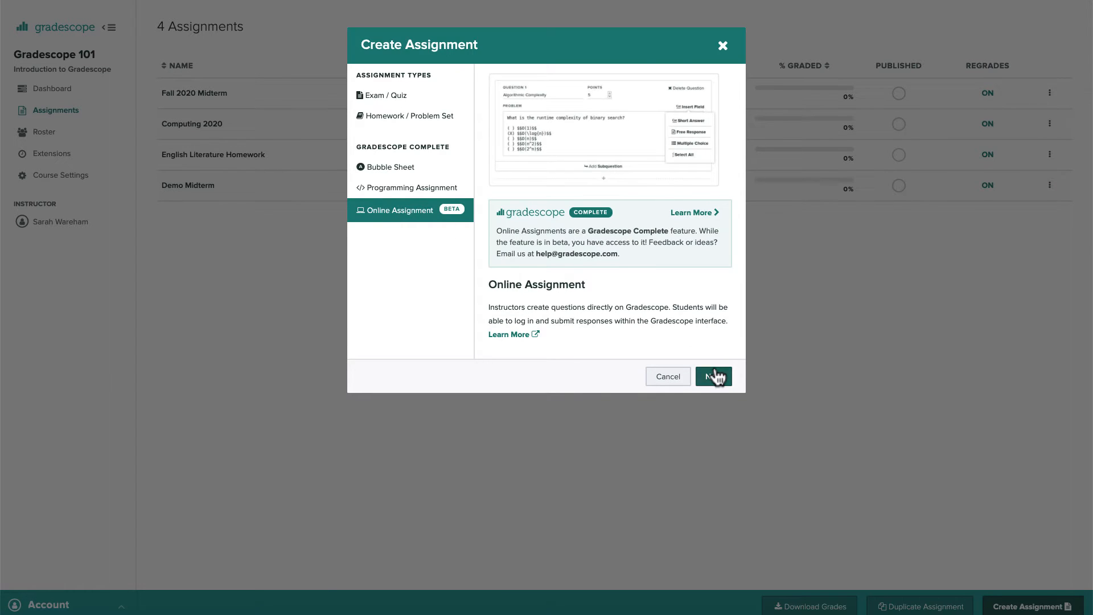
{"action": "left_click", "coordinate": [713, 377]}
{"action": "type", "text": "Online Exam 1"}
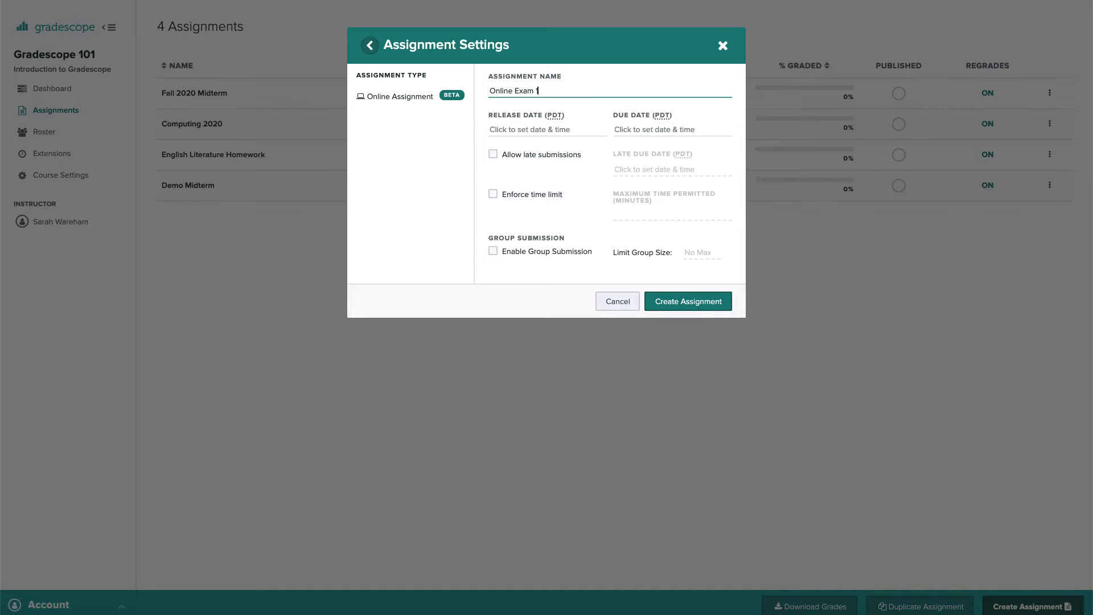
{"action": "mouse_move", "coordinate": [542, 130]}
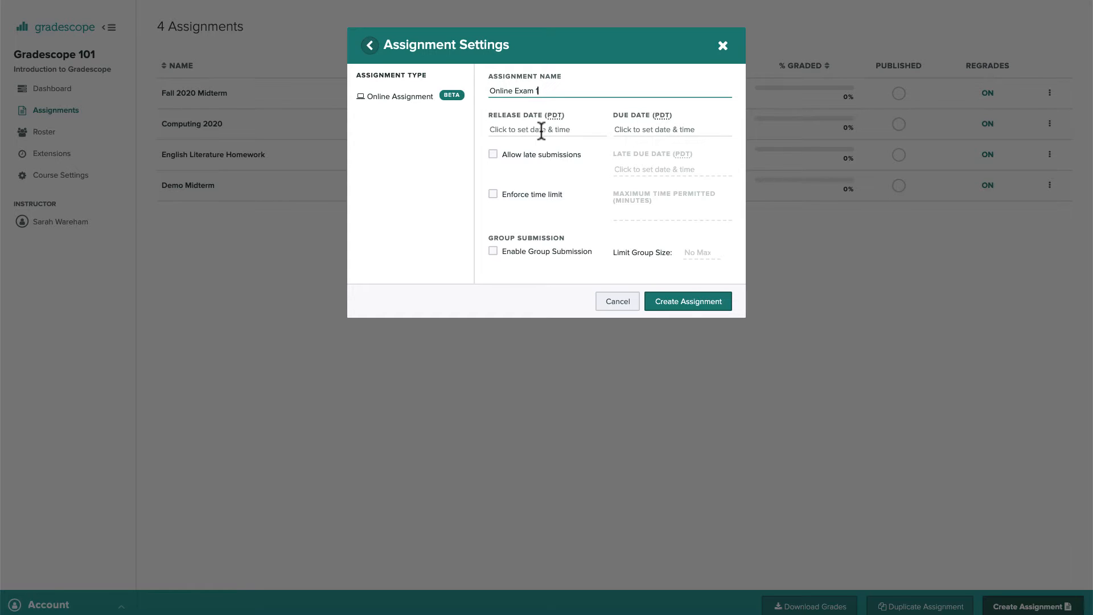
Step: Set release date May 8 and due date May 9, and enforce a 60-minute time limit
{"action": "left_click", "coordinate": [548, 129]}
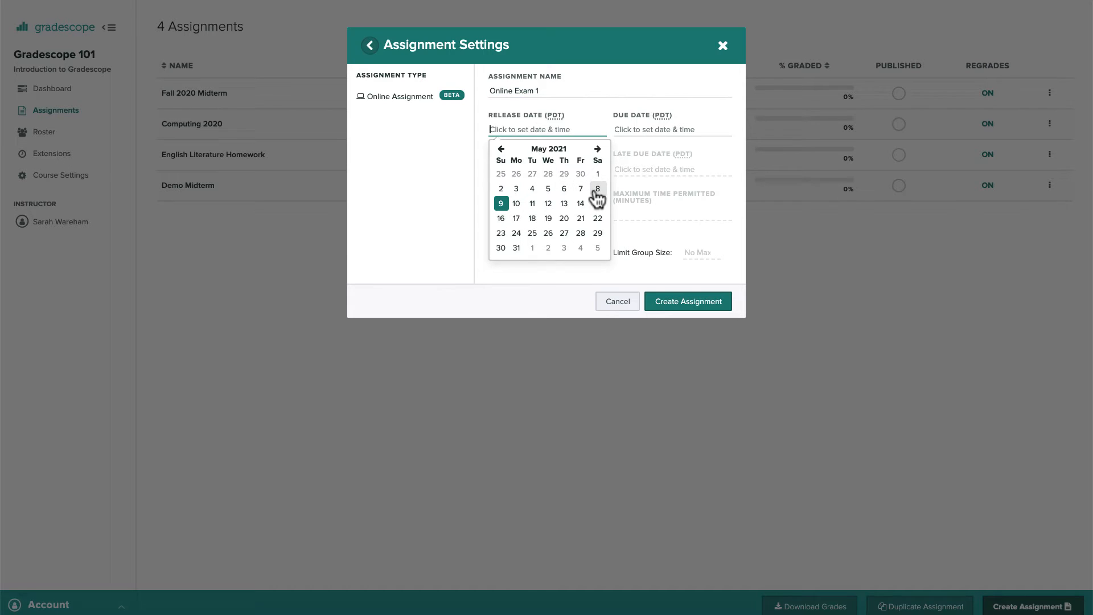
{"action": "left_click", "coordinate": [597, 187]}
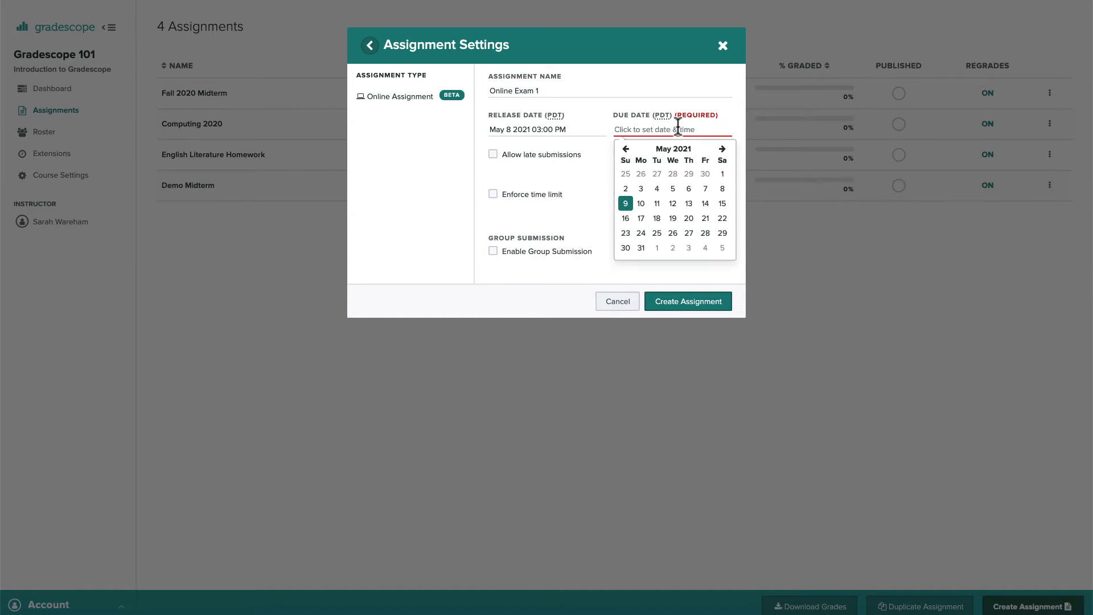
{"action": "left_click", "coordinate": [626, 202]}
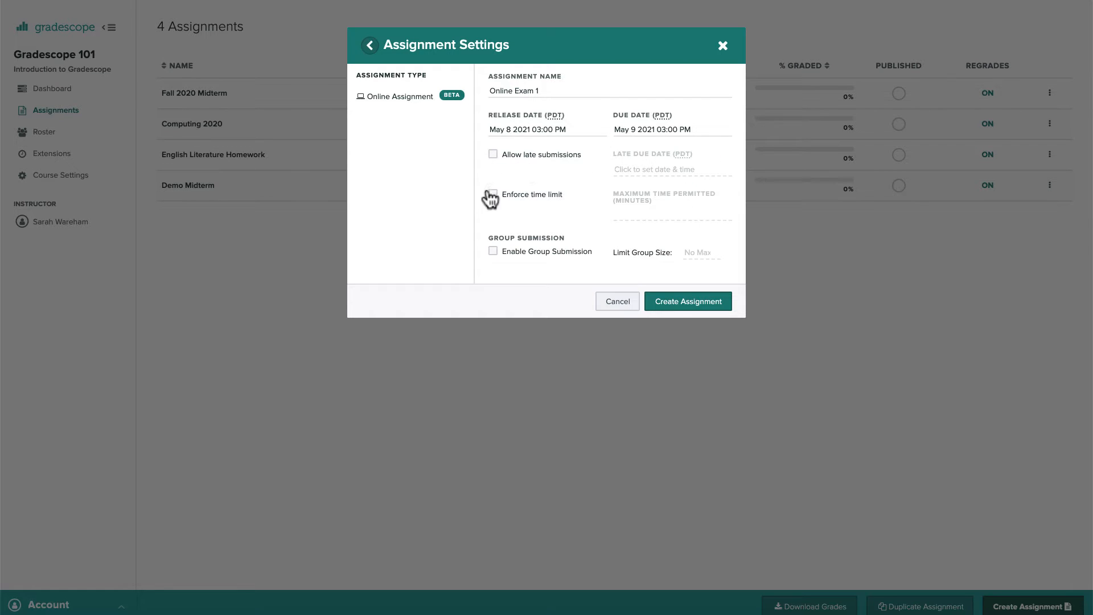
{"action": "left_click", "coordinate": [493, 194]}
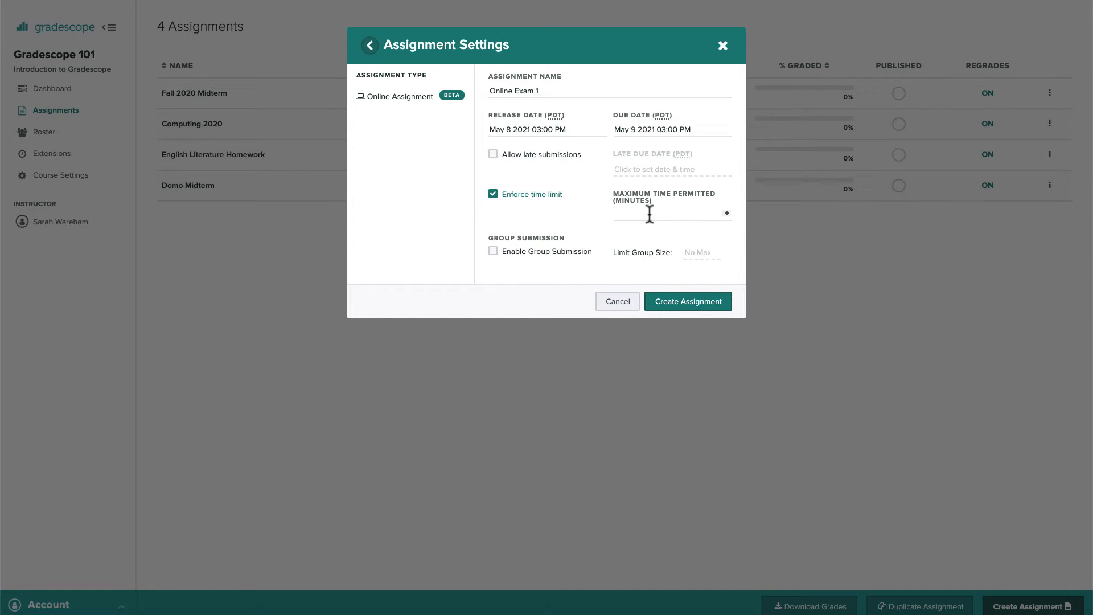
{"action": "type", "text": "60"}
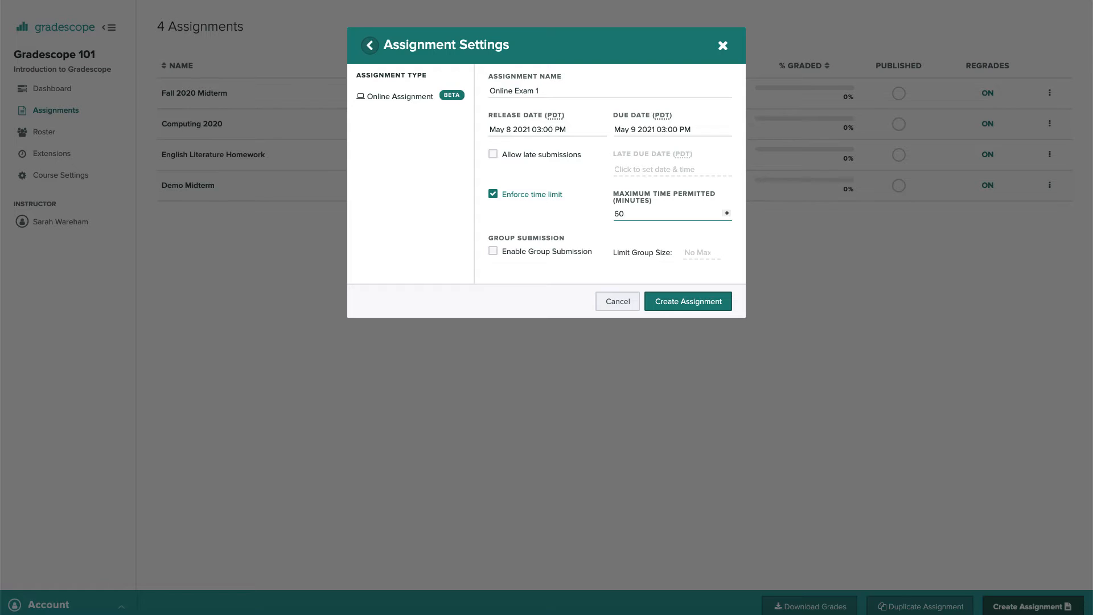
{"action": "mouse_move", "coordinate": [583, 227]}
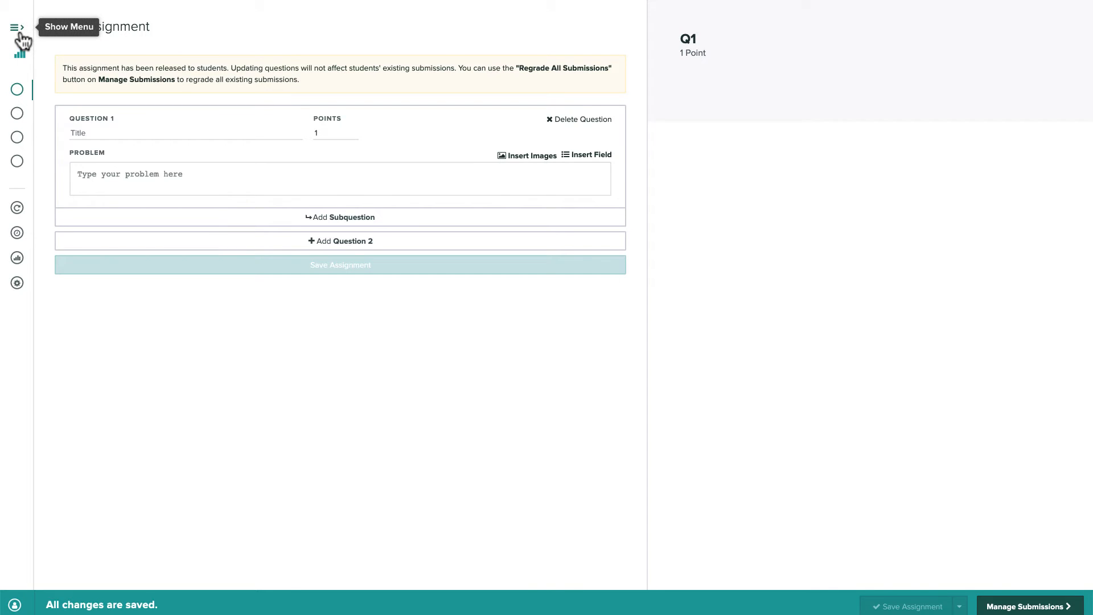
Step: Browse the Insert Field menu to see the available answer field types for Question 1
{"action": "left_click", "coordinate": [17, 26]}
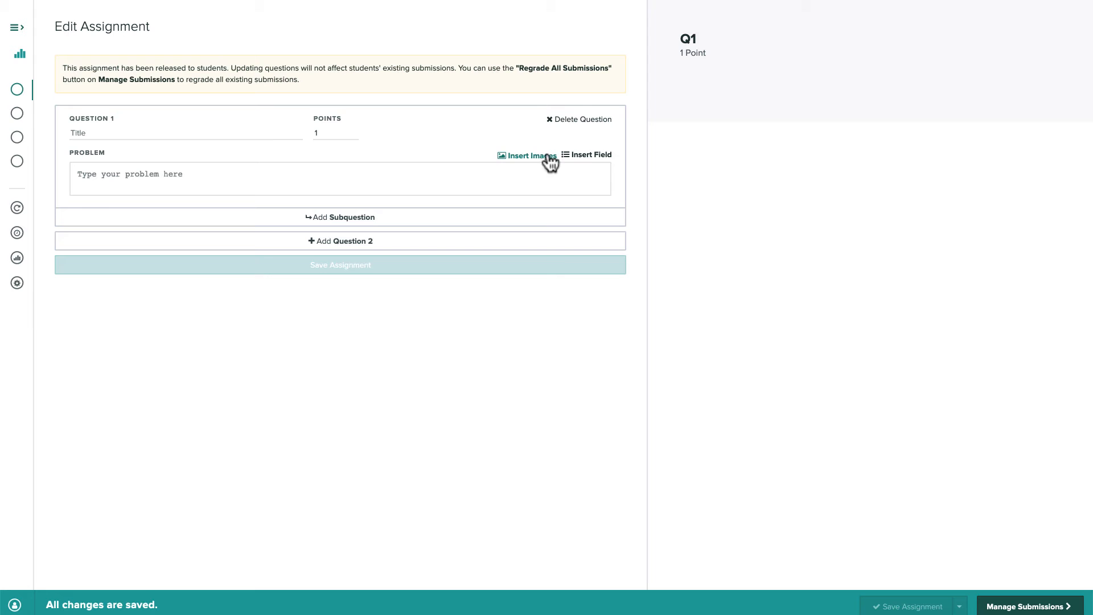
{"action": "left_click", "coordinate": [590, 155]}
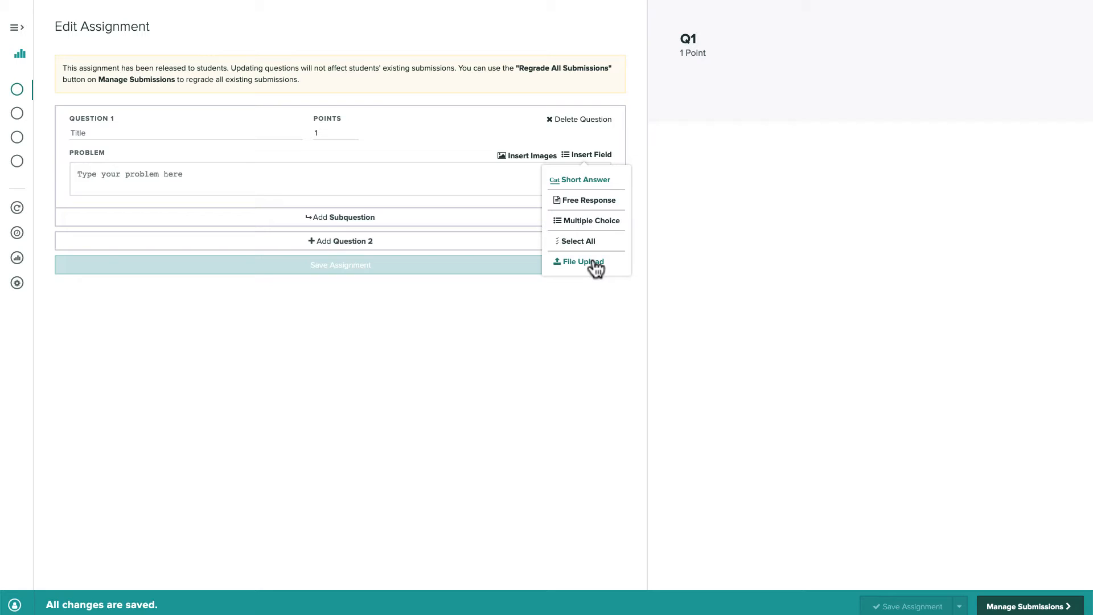
{"action": "mouse_move", "coordinate": [496, 337]}
{"action": "type", "text": "2"}
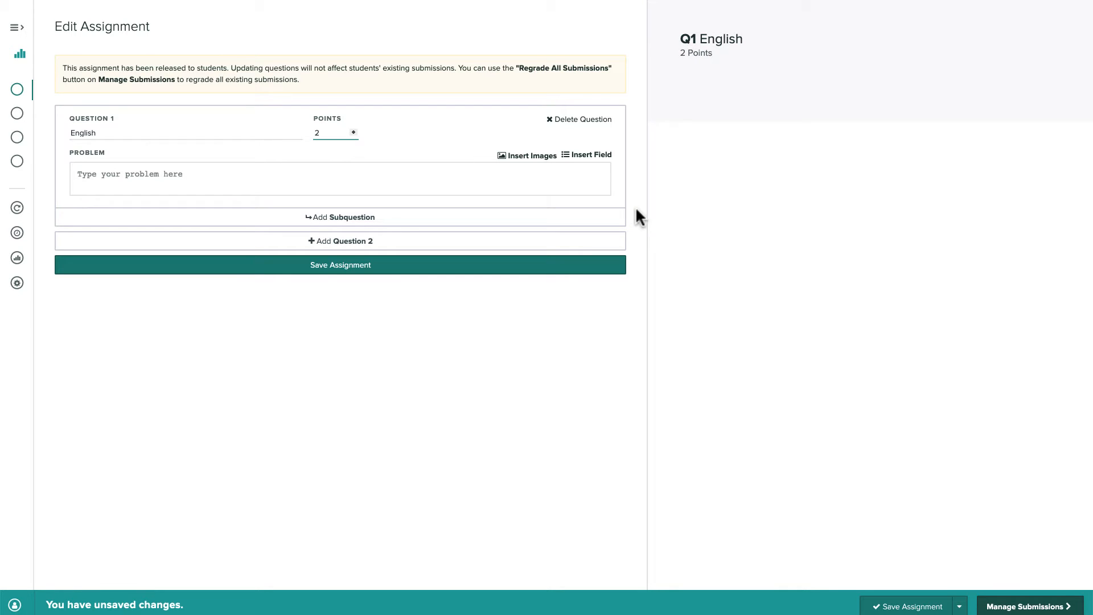
Step: Add a multiple-choice field to Question 1 with choices including Hemingway and Dostoevsky, then start Question 2
{"action": "left_click", "coordinate": [591, 154]}
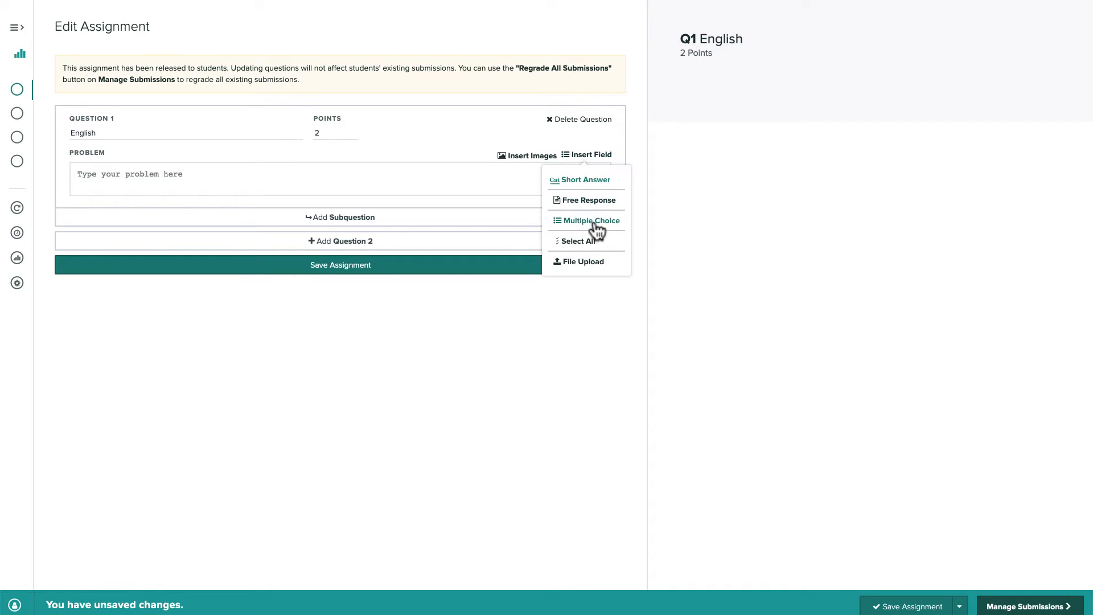
{"action": "left_click", "coordinate": [591, 219]}
{"action": "type", "text": "Who wrote Anna Karenina?"}
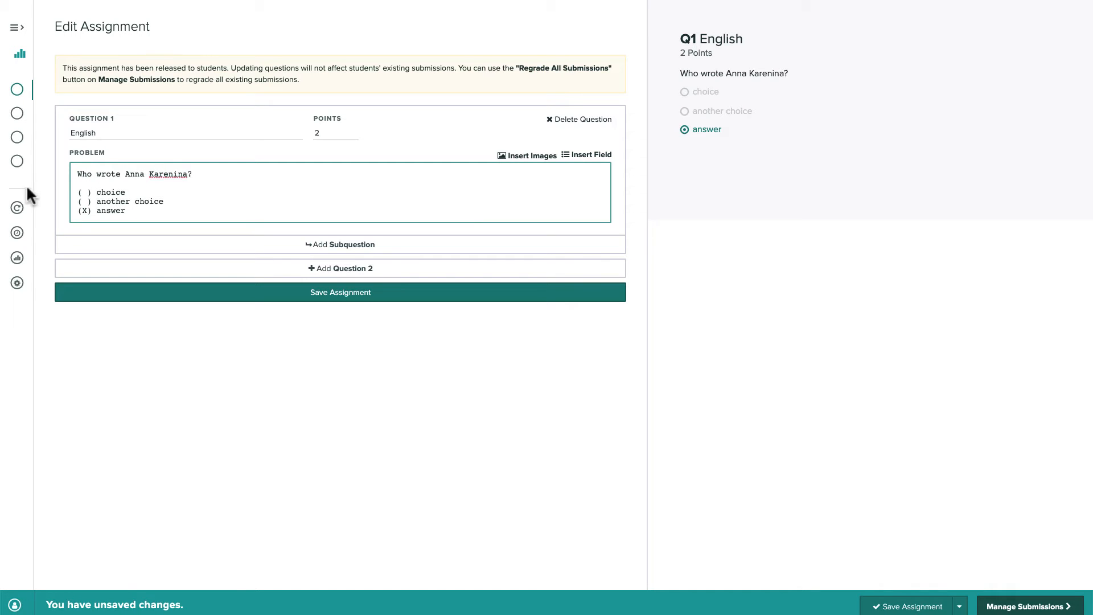
{"action": "type", "text": "Hemingway"}
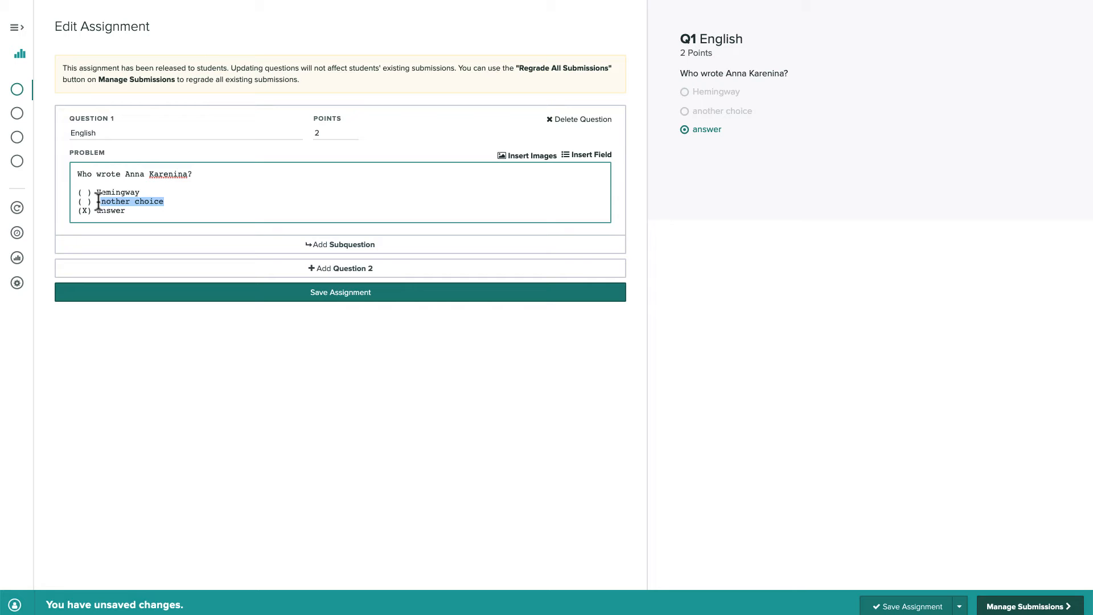
{"action": "type", "text": "Dostoevsky"}
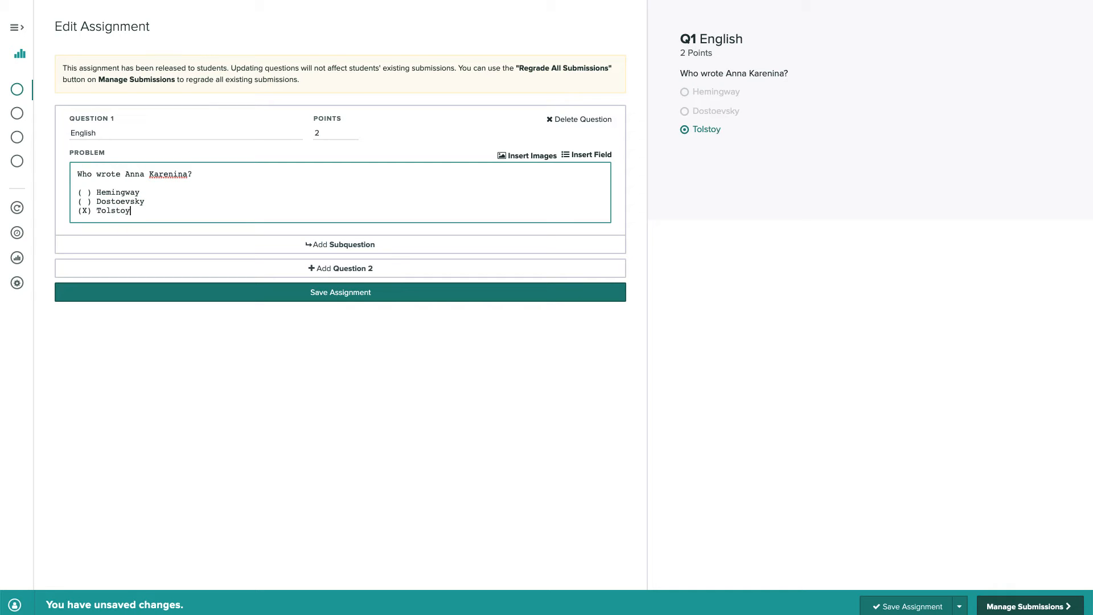
{"action": "left_click", "coordinate": [341, 268]}
{"action": "type", "text": "4"}
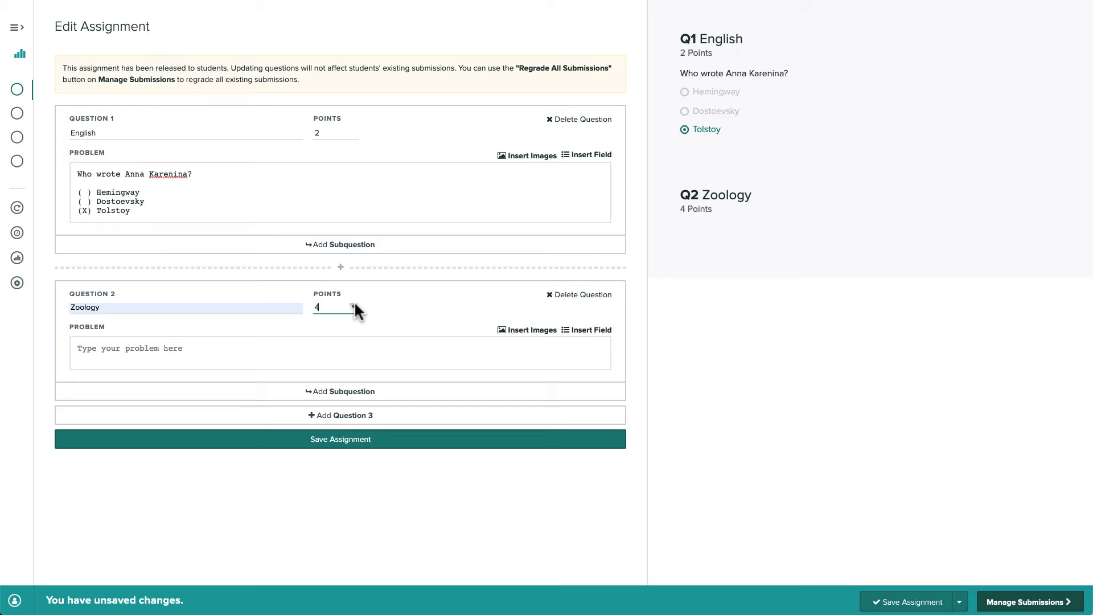
Step: Write the prompt about animals native to Australia and replace the first choice with Kangaroo
{"action": "type", "text": "Whi"}
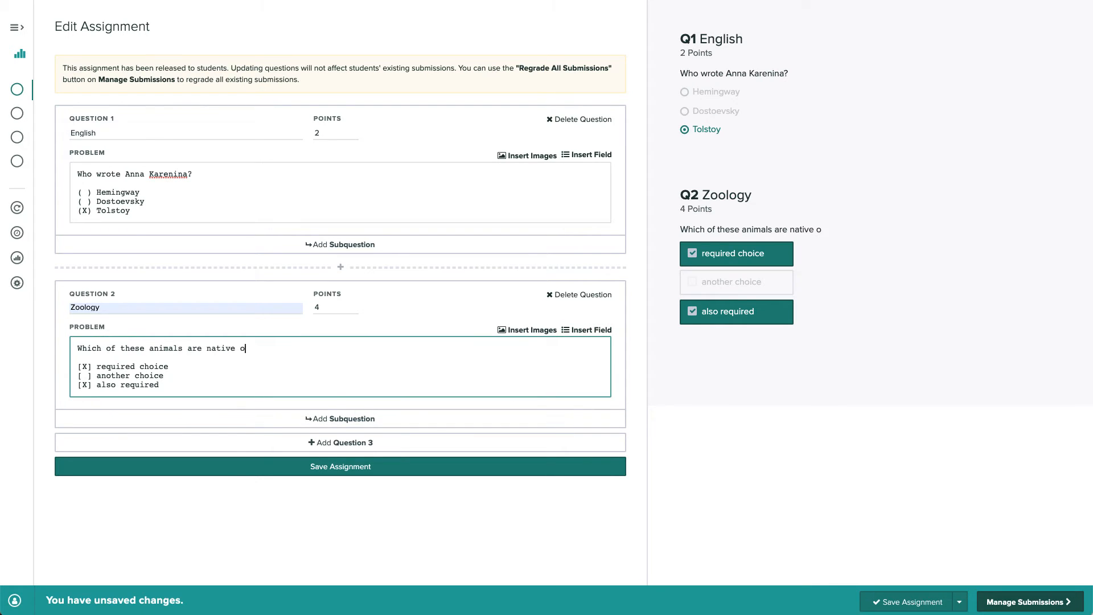
{"action": "type", "text": "to Australia?"}
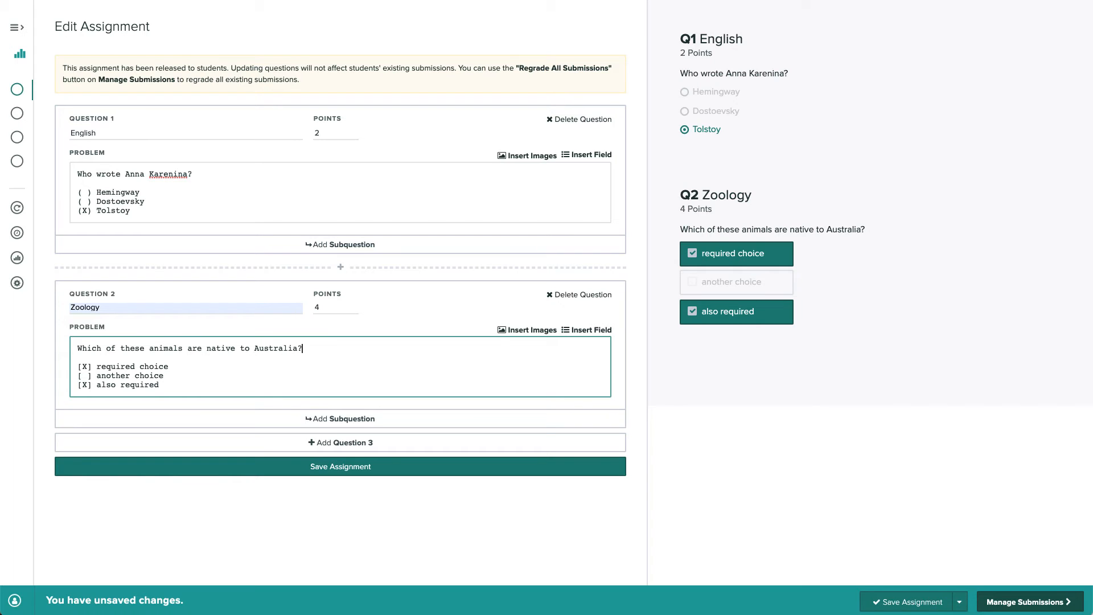
{"action": "double_click", "coordinate": [122, 366]}
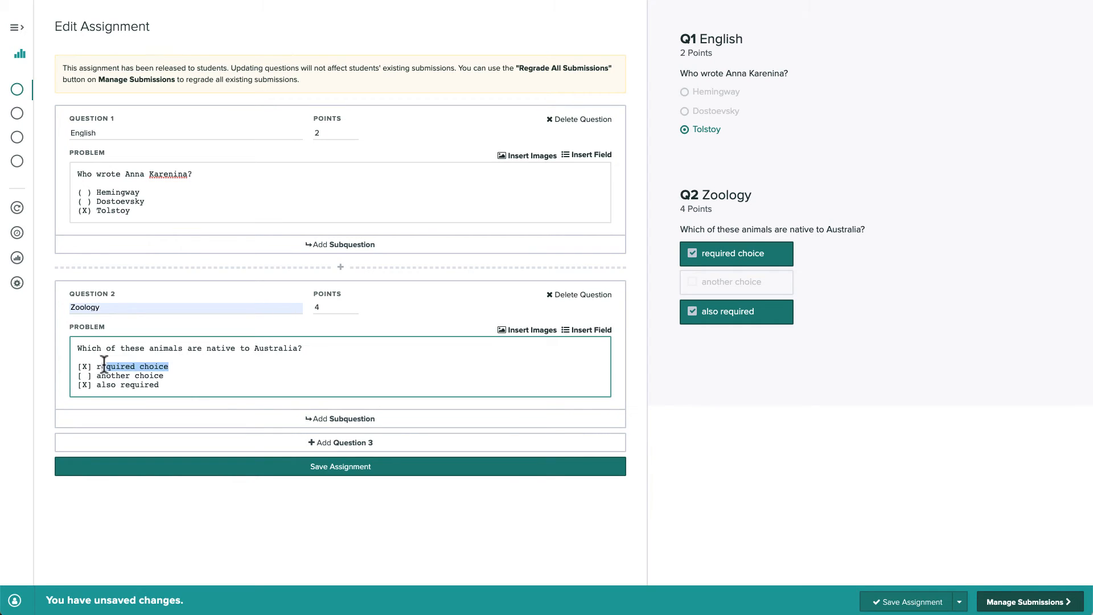
{"action": "type", "text": "Kangaroo"}
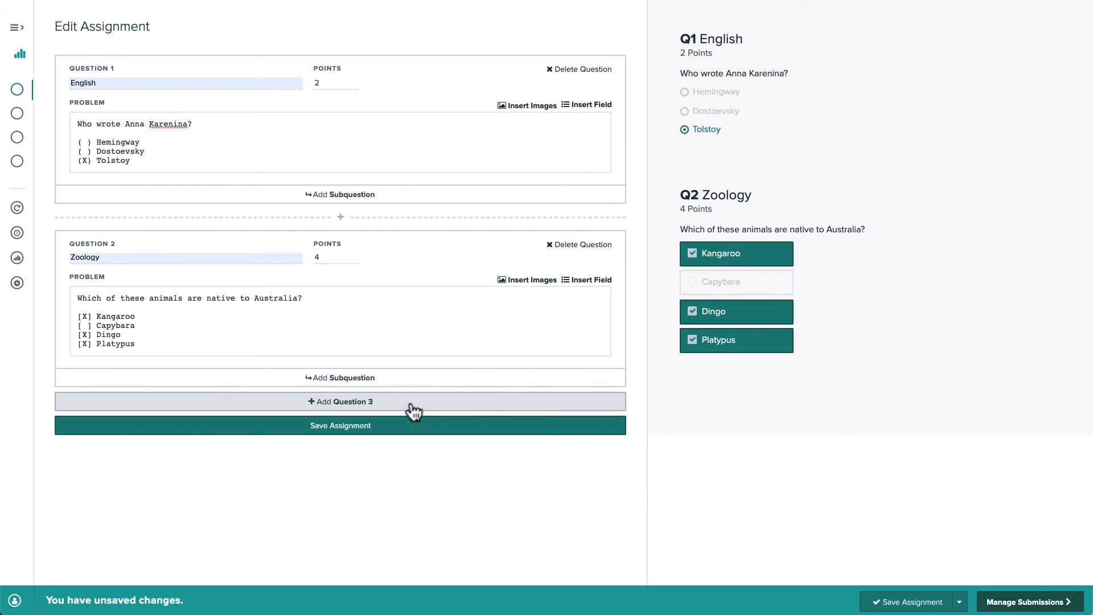
Step: Add Question 3 asking to solve x/4 = 20 in LaTeX, with 80 as the short-answer blank
{"action": "left_click", "coordinate": [341, 401]}
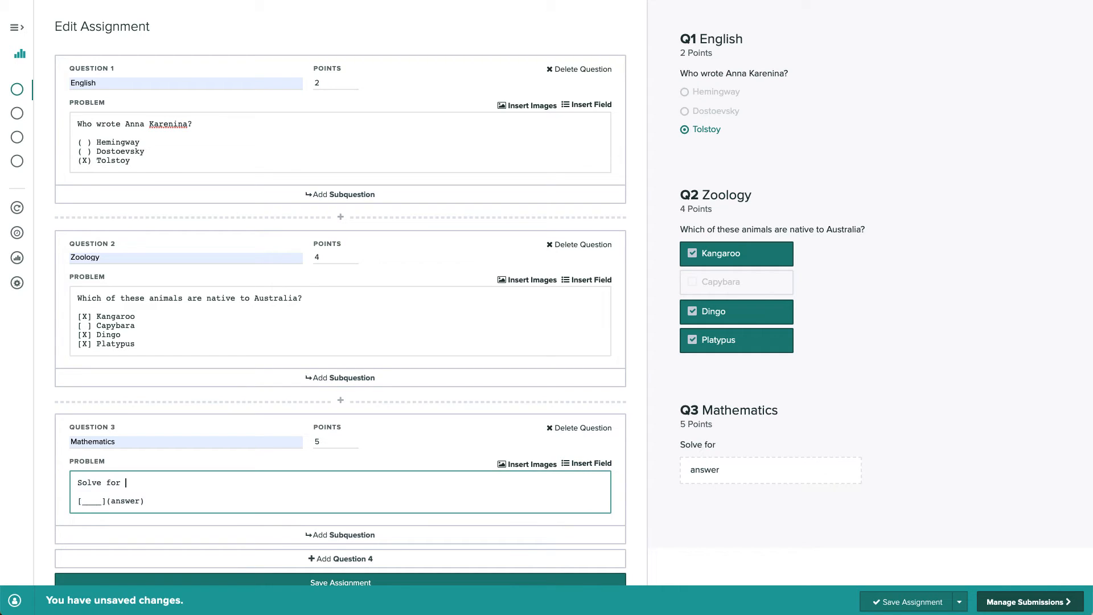
{"action": "type", "text": "x and put your final value in the blank below:"}
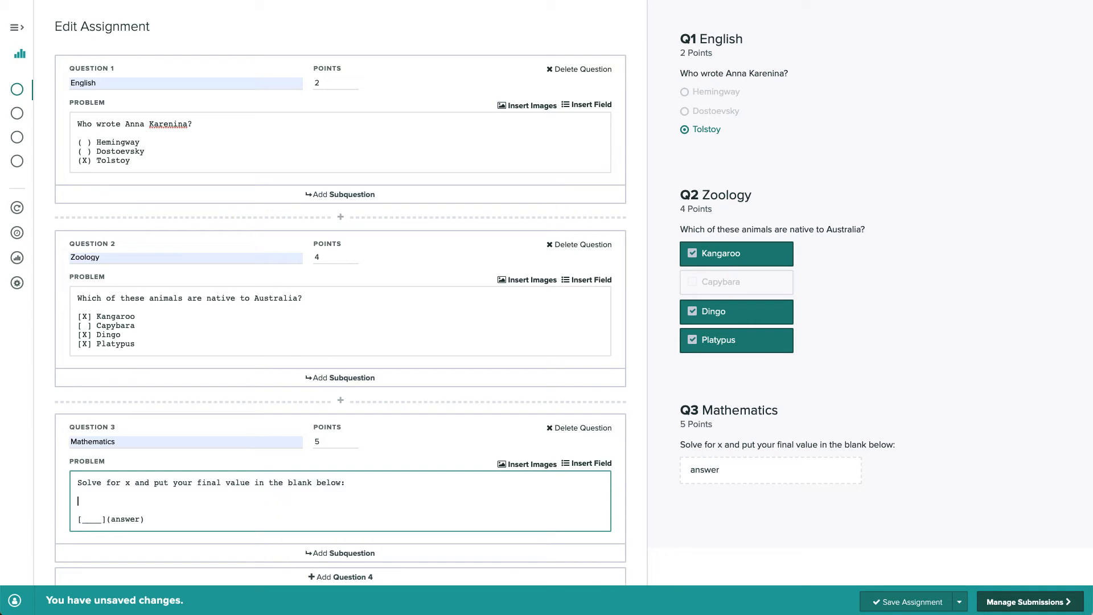
{"action": "type", "text": "\\frac{x}{4}=20"}
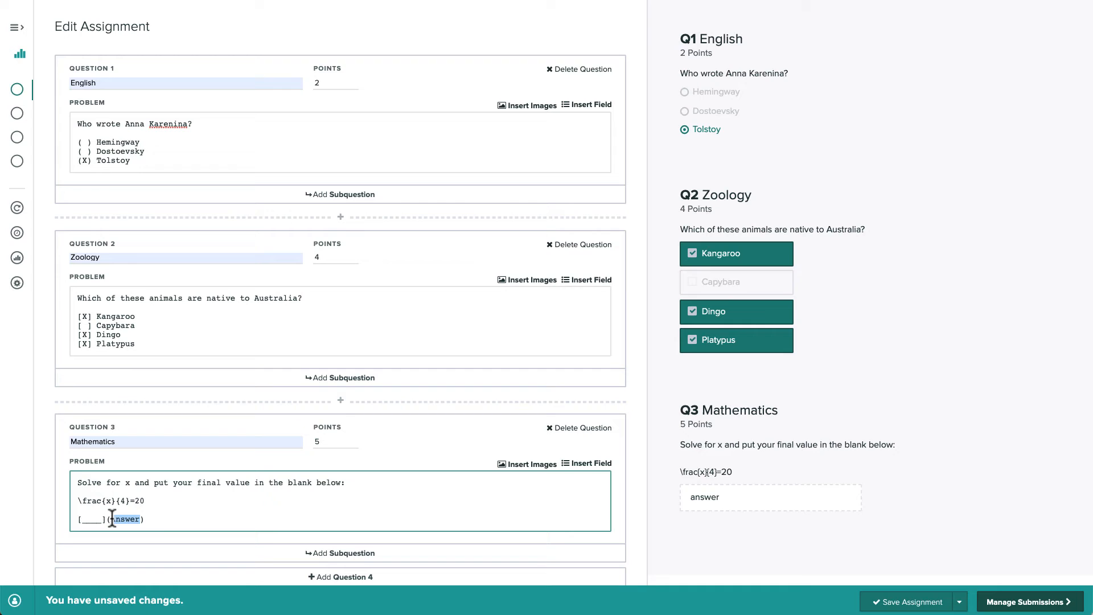
{"action": "type", "text": "80"}
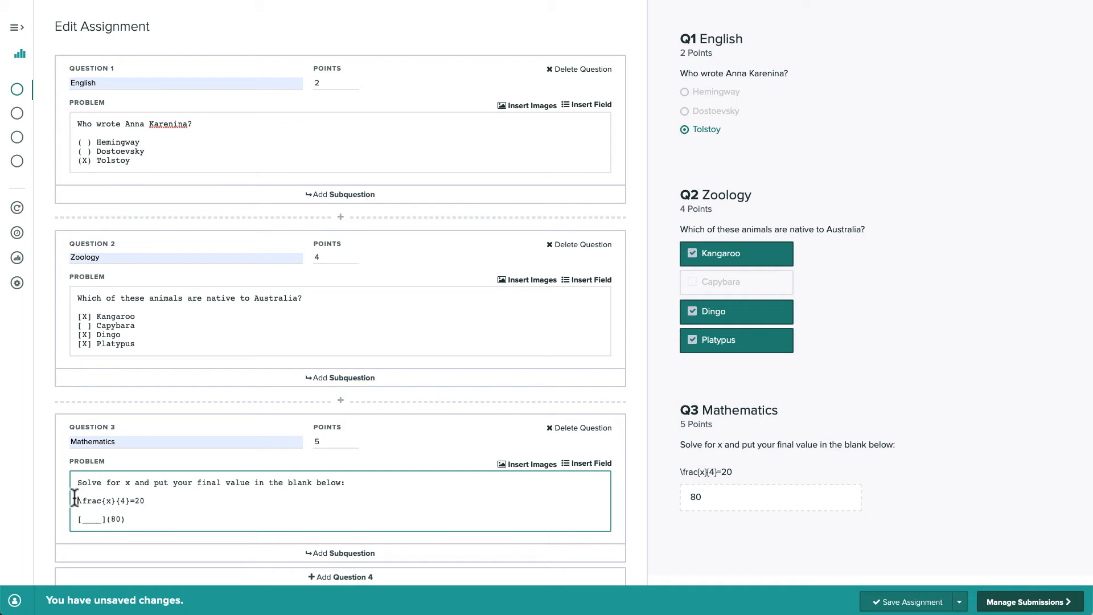
{"action": "type", "text": "$$"}
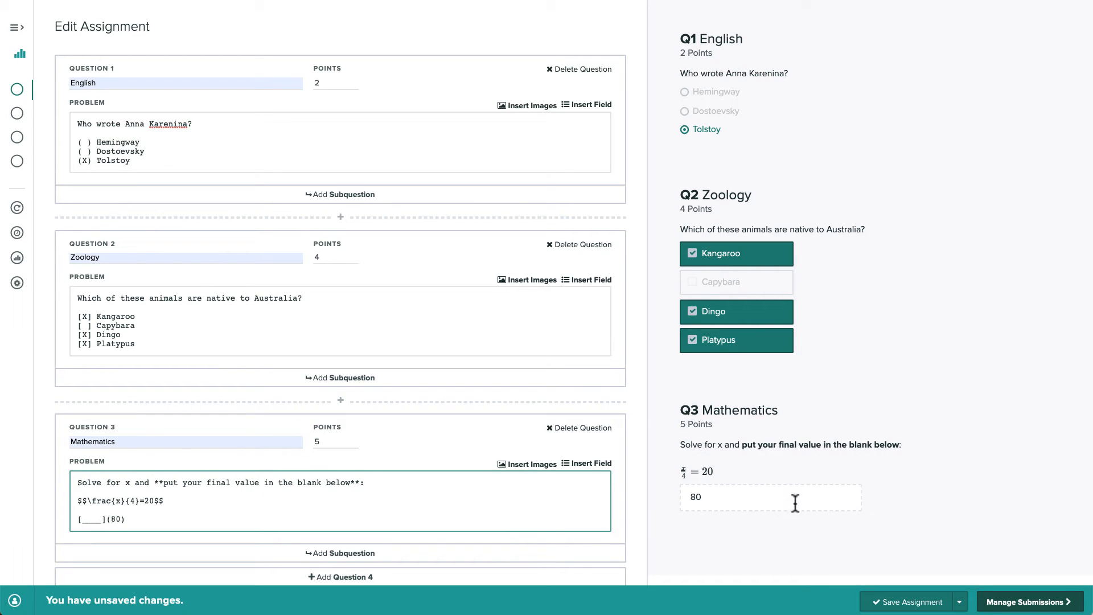
{"action": "scroll", "scroll_direction": "down", "scroll_amount": 3}
{"action": "type", "text": "Chemistry"}
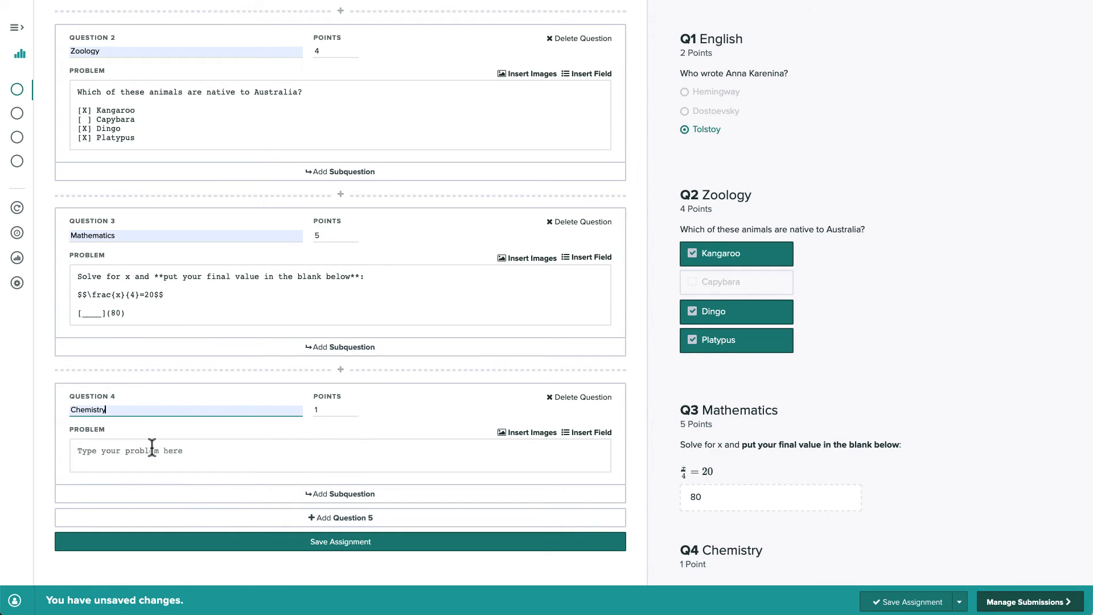
Step: Make Question 4 worth 10 points with a prompt to select a periodic-table element and write a brief paragraph about it
{"action": "type", "text": "0"}
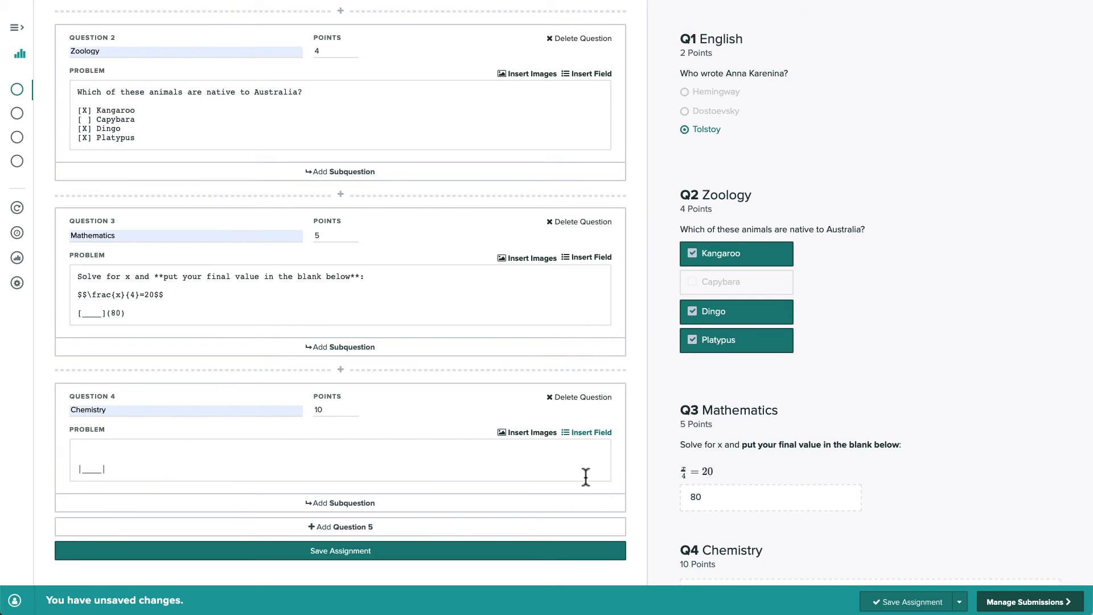
{"action": "type", "text": "Select an element"}
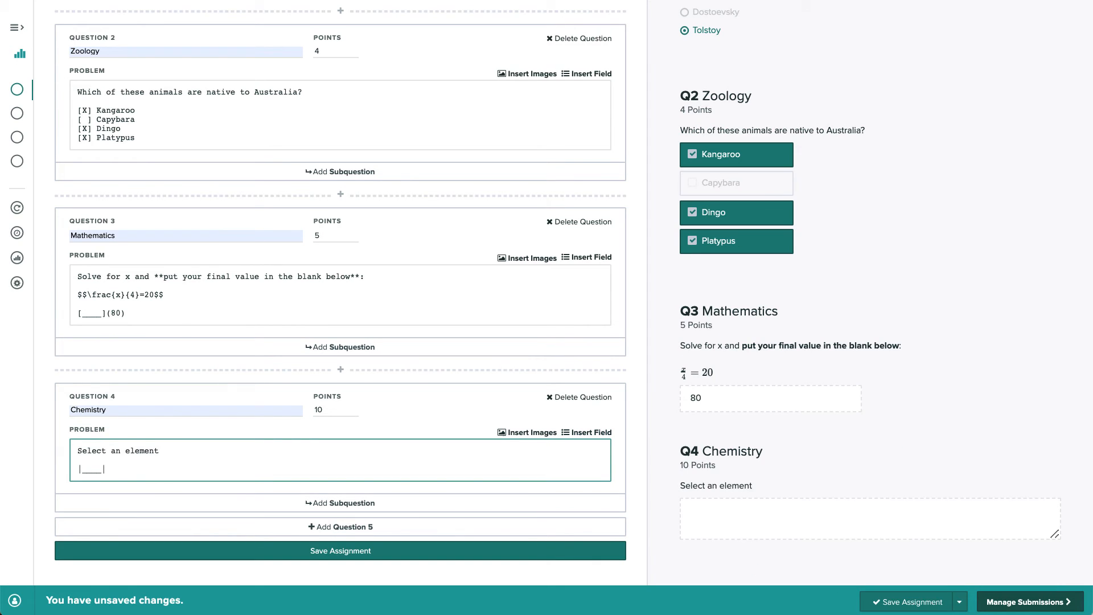
{"action": "type", "text": "from the periodic table of elements and write a"}
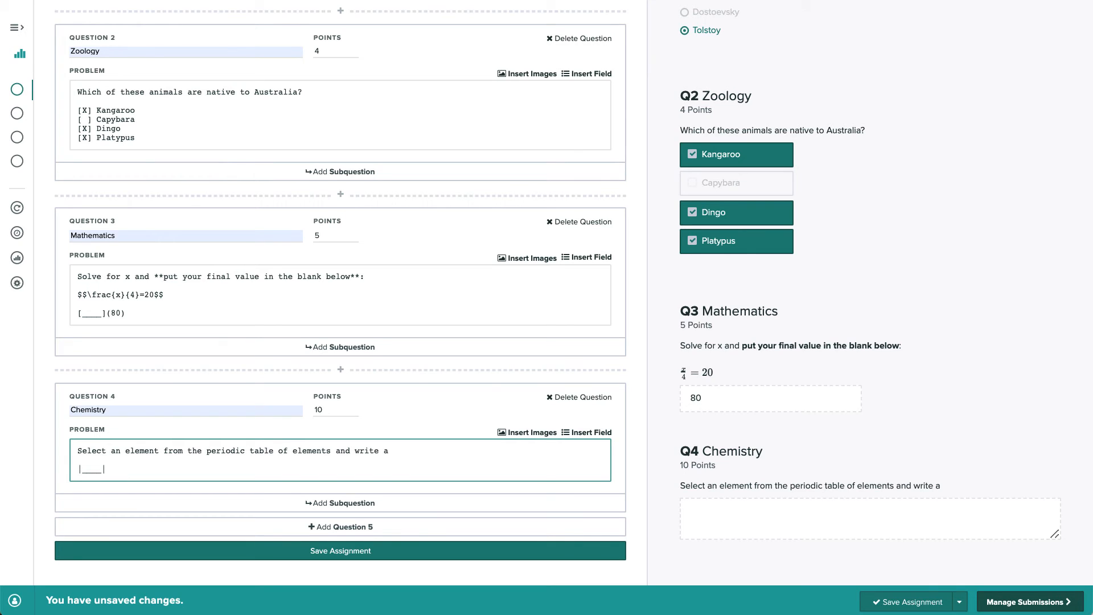
{"action": "type", "text": "brief paragraph about it."}
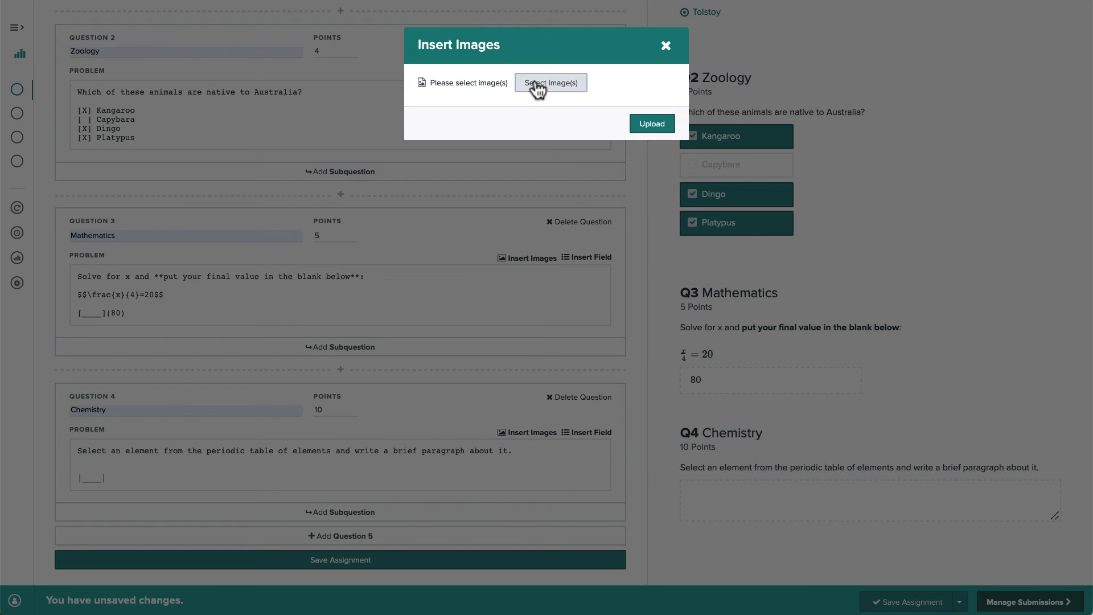
Step: Upload PeriodicTable.jpeg into the question and add a fifth question
{"action": "left_click", "coordinate": [551, 82]}
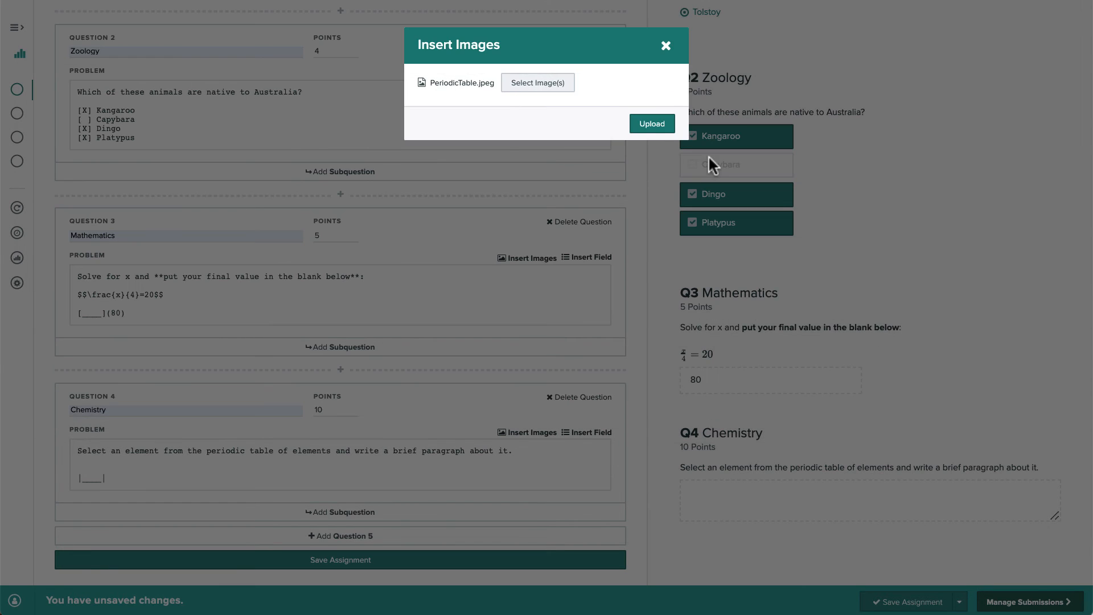
{"action": "left_click", "coordinate": [652, 123]}
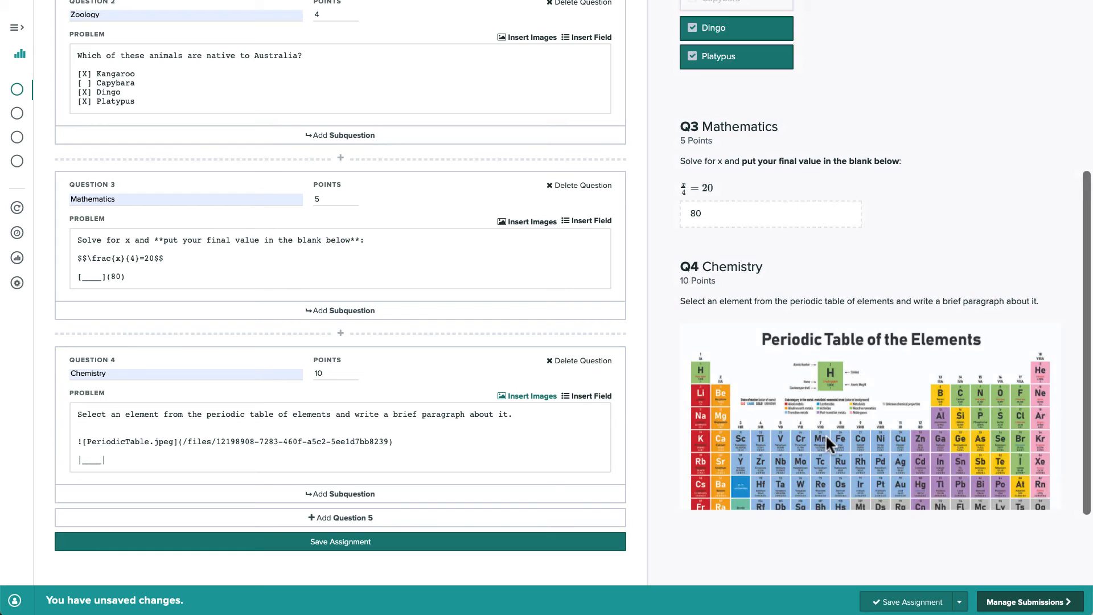
{"action": "scroll", "scroll_direction": "down", "scroll_amount": 3}
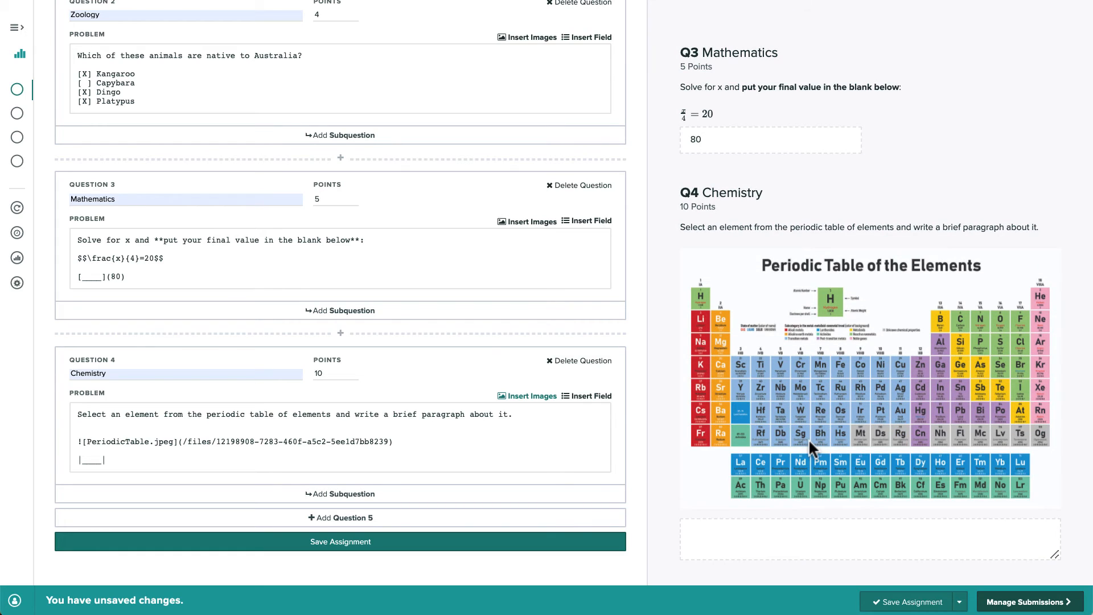
{"action": "left_click", "coordinate": [341, 517]}
{"action": "type", "text": "Psychology/Art"}
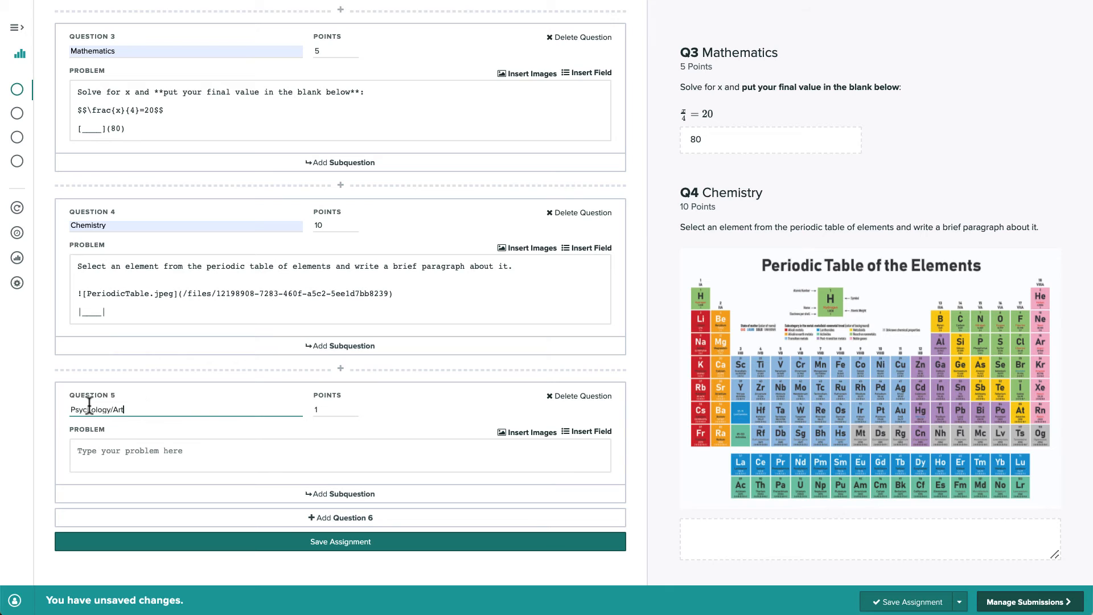
Step: Set Question 5 to 10 points with a file-upload field asking students to find an optical illusion online and upload the image
{"action": "type", "text": "10"}
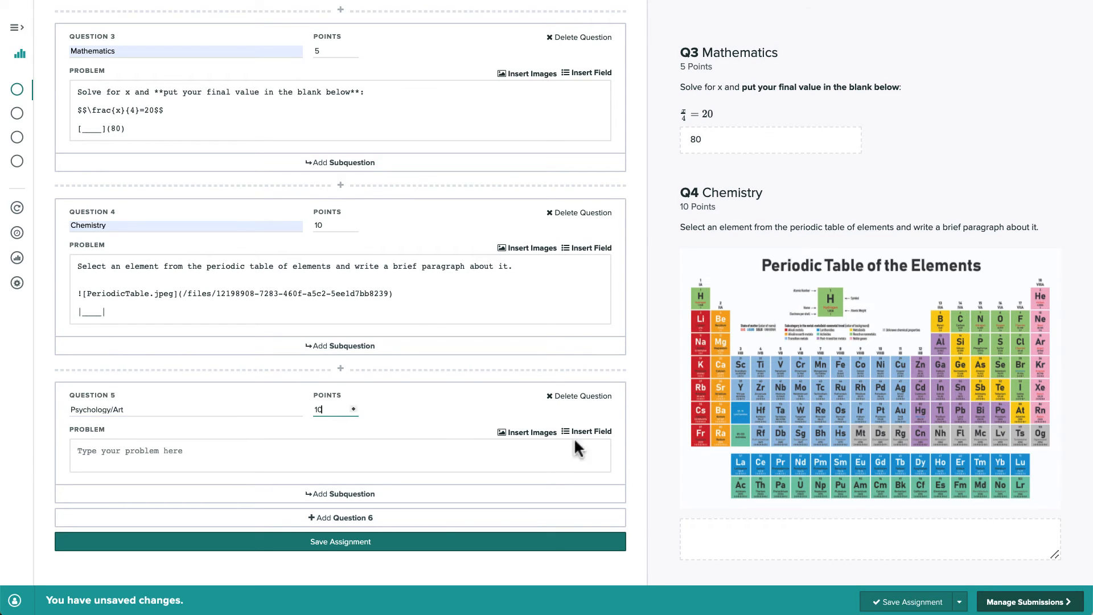
{"action": "left_click", "coordinate": [591, 431]}
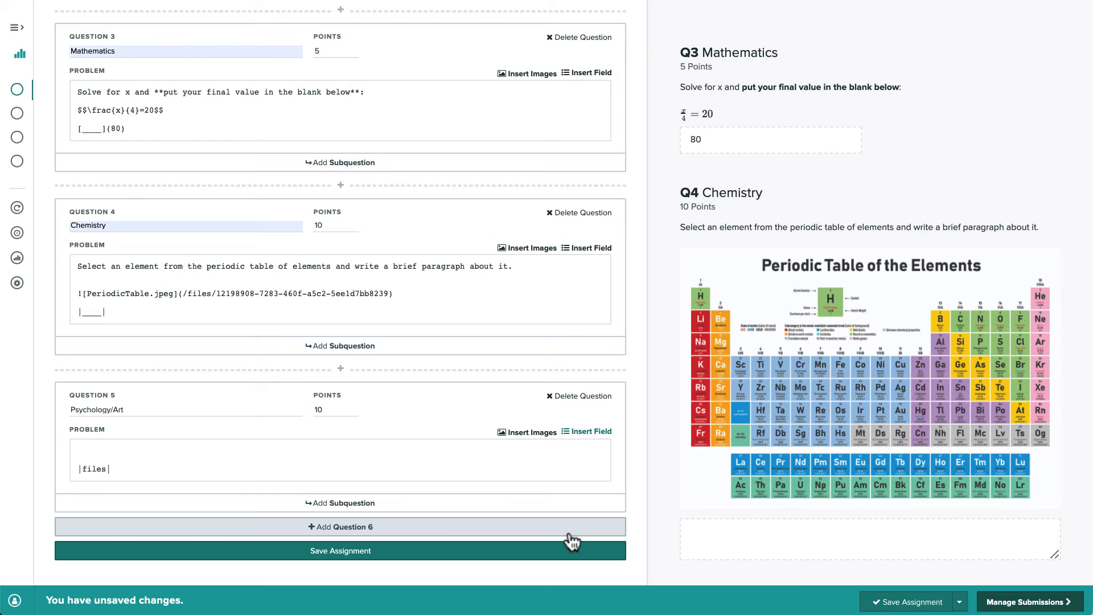
{"action": "type", "text": "Find an optical"}
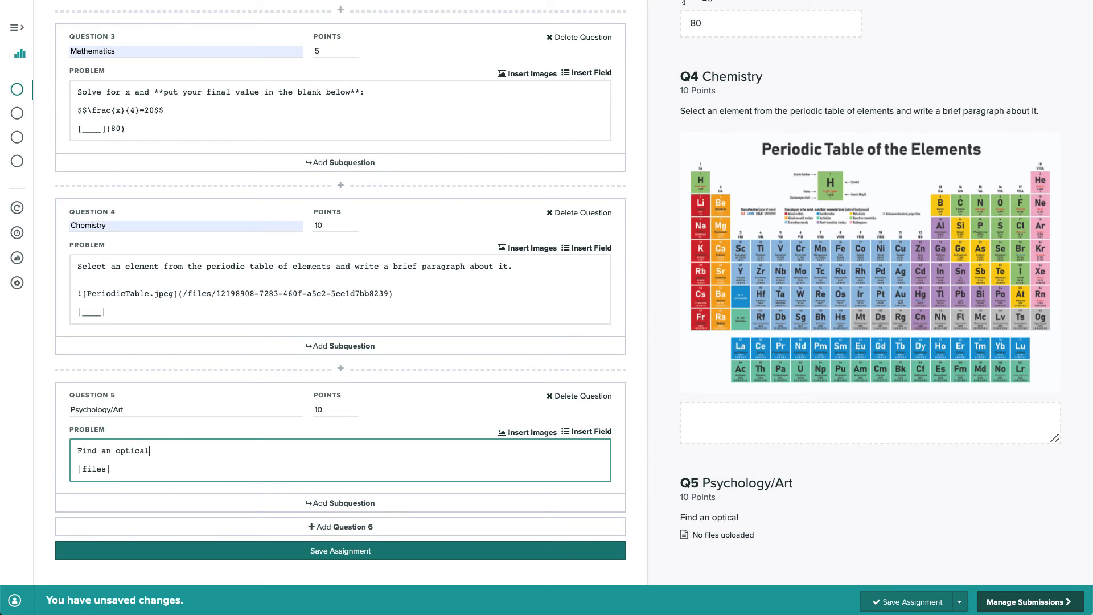
{"action": "type", "text": "illusion o"}
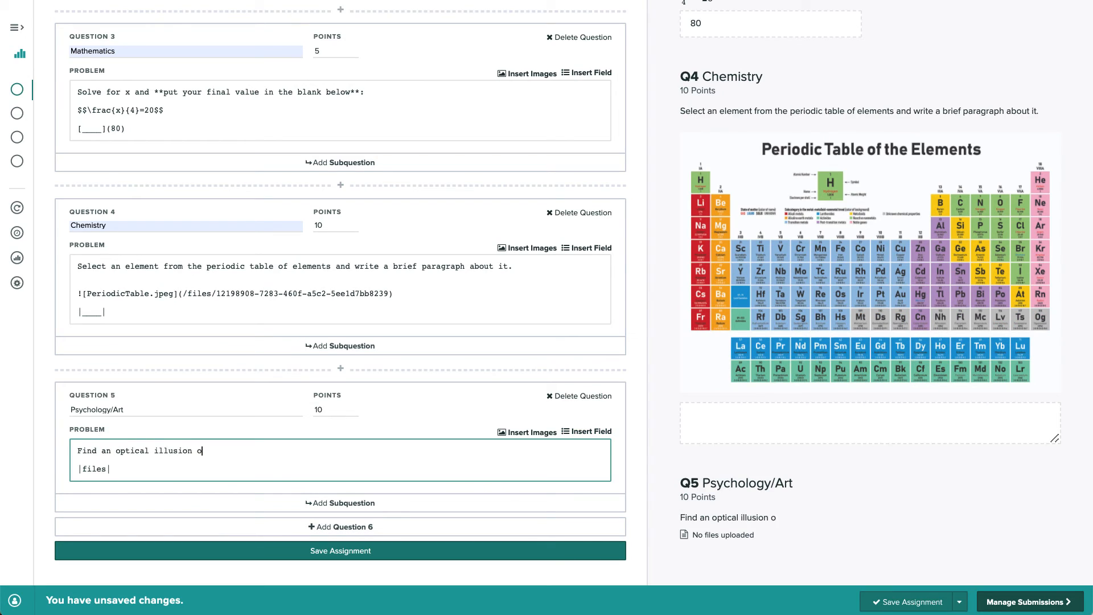
{"action": "type", "text": "nline and upload the"}
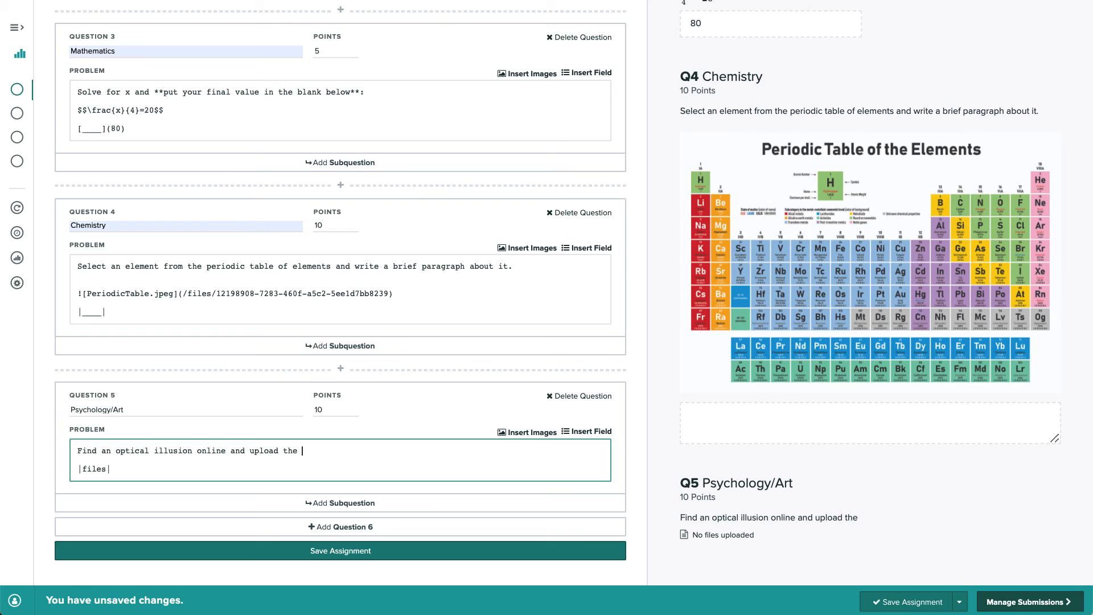
{"action": "type", "text": "image here."}
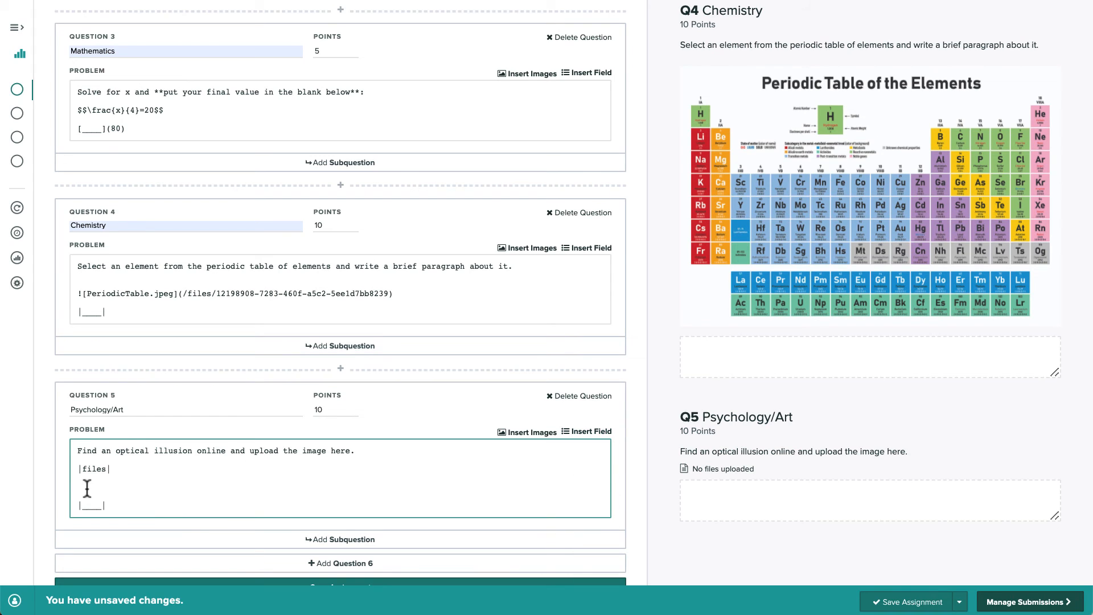
Step: Add the second prompt asking students to write a brief paragraph about it
{"action": "type", "text": "Write a brief"}
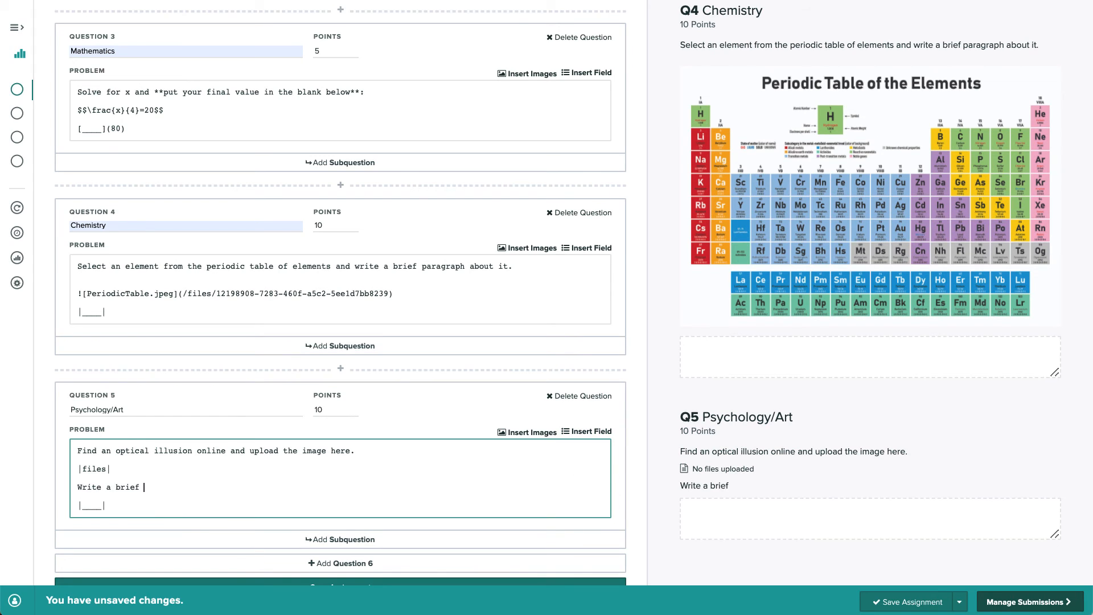
{"action": "type", "text": "paragraph about it."}
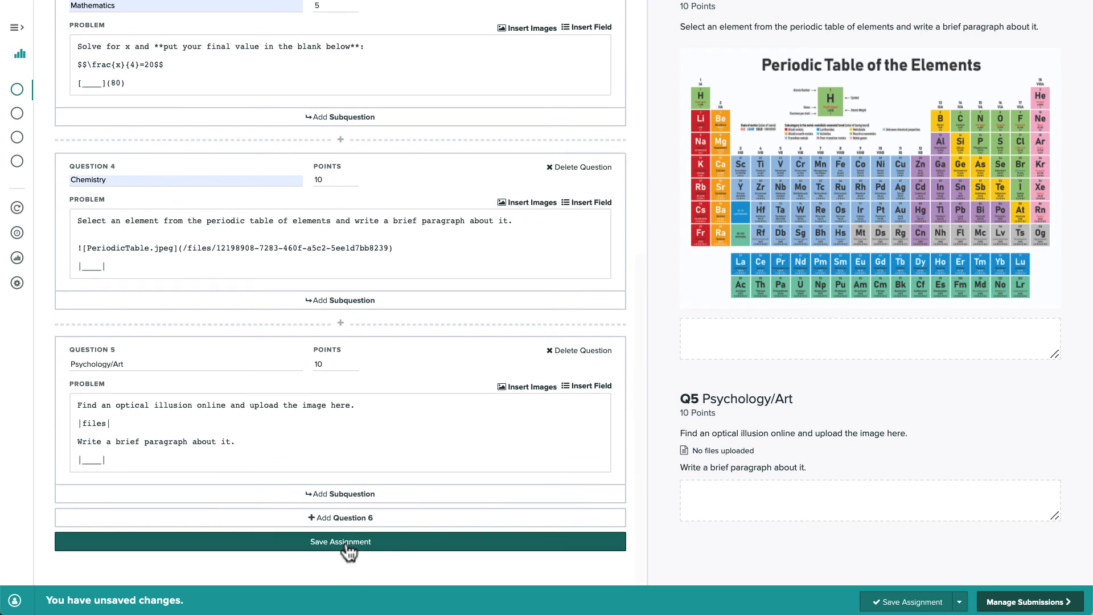
Step: Save the five-question exam and add a 60-minute maximum-time extension for one student
{"action": "left_click", "coordinate": [340, 542]}
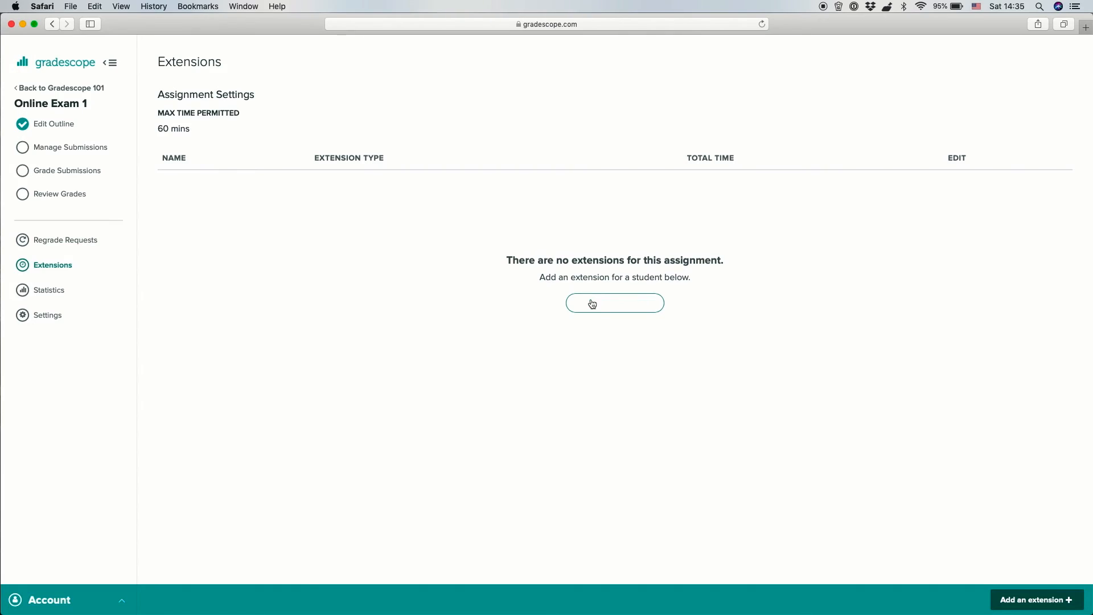
{"action": "left_click", "coordinate": [614, 303]}
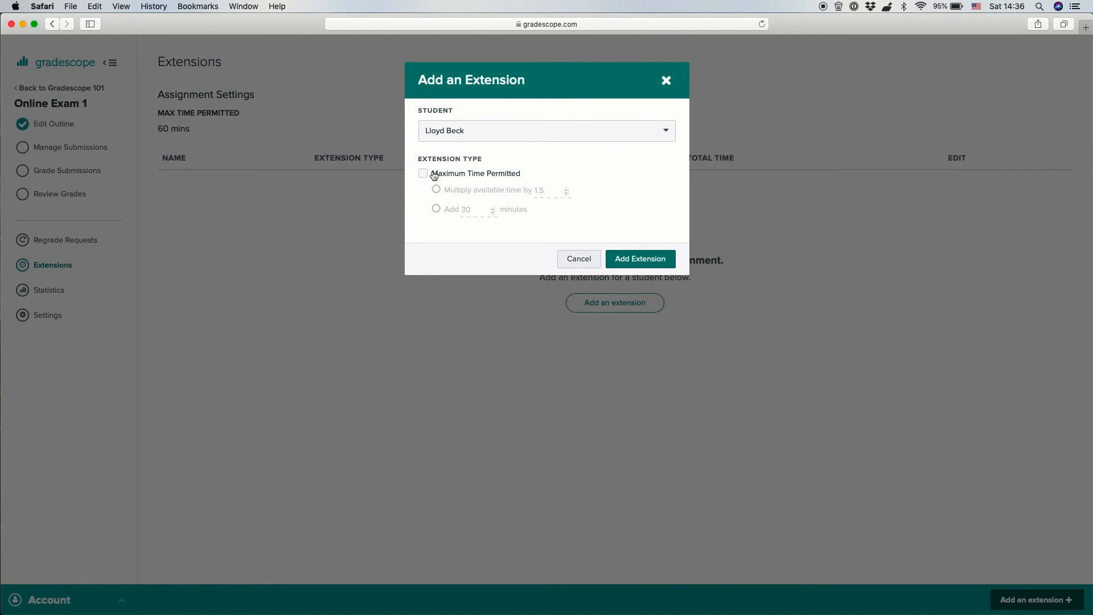
{"action": "left_click", "coordinate": [423, 173]}
{"action": "type", "text": "60"}
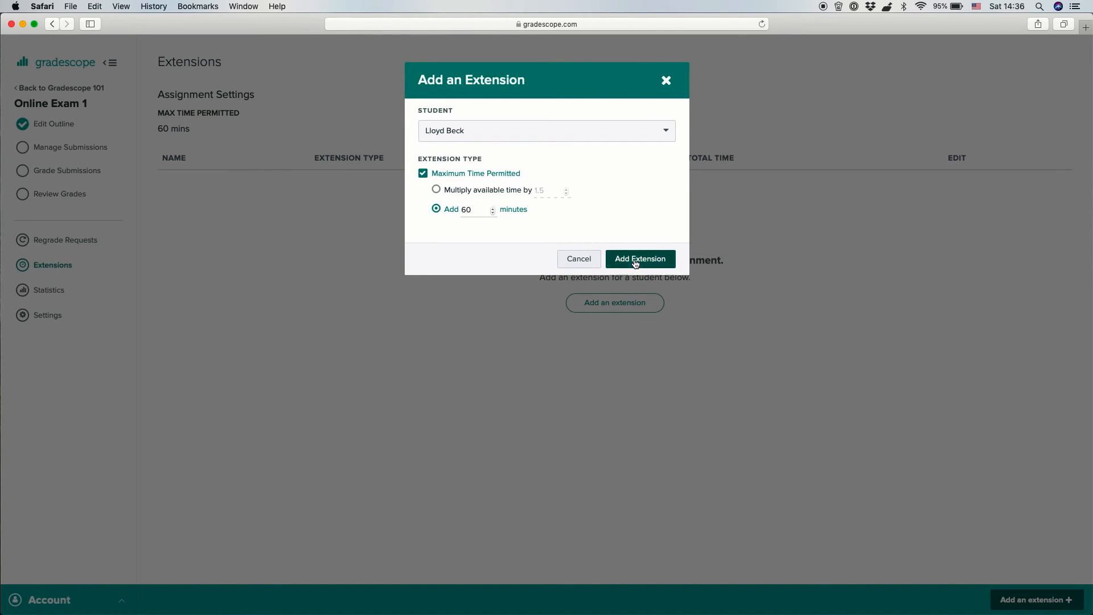
{"action": "left_click", "coordinate": [639, 258]}
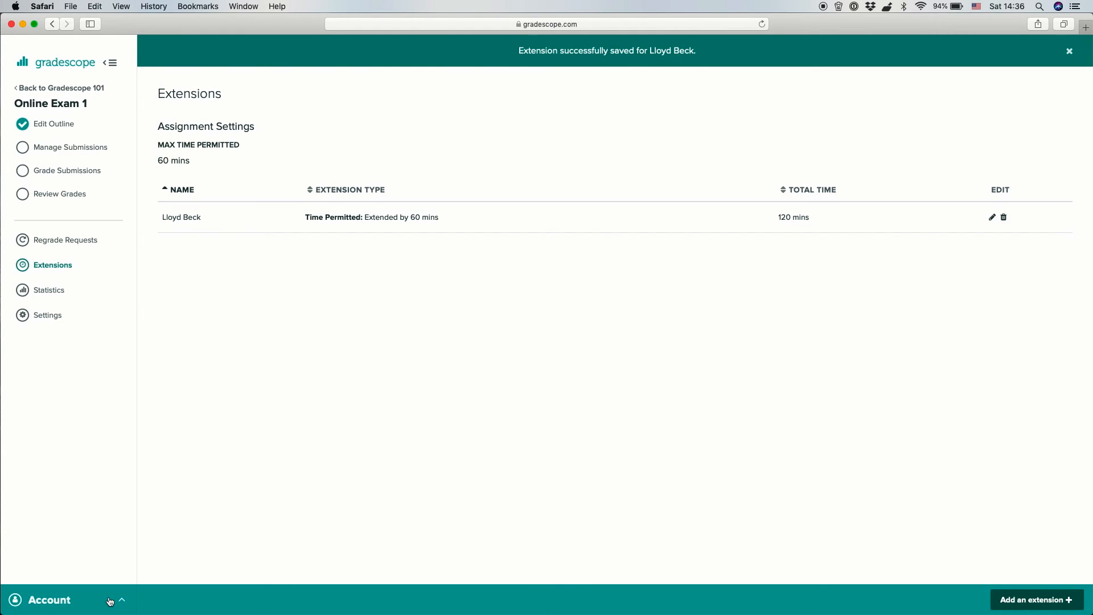
{"action": "mouse_move", "coordinate": [72, 147]}
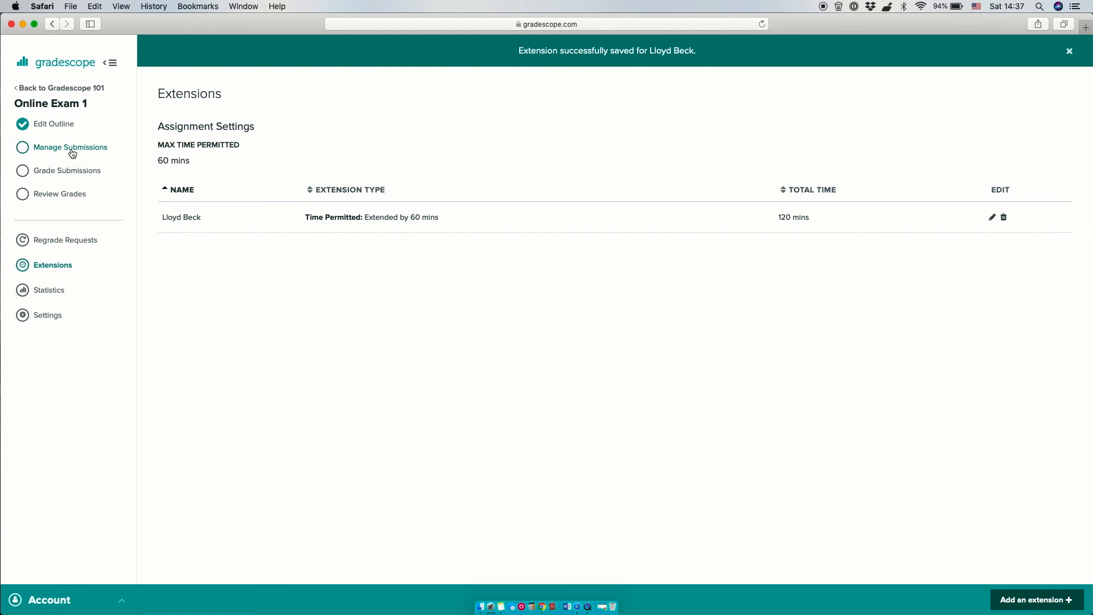
Step: Go to Manage Submissions to see the exam's submissions list with one submission scored 9.0
{"action": "left_click", "coordinate": [70, 147]}
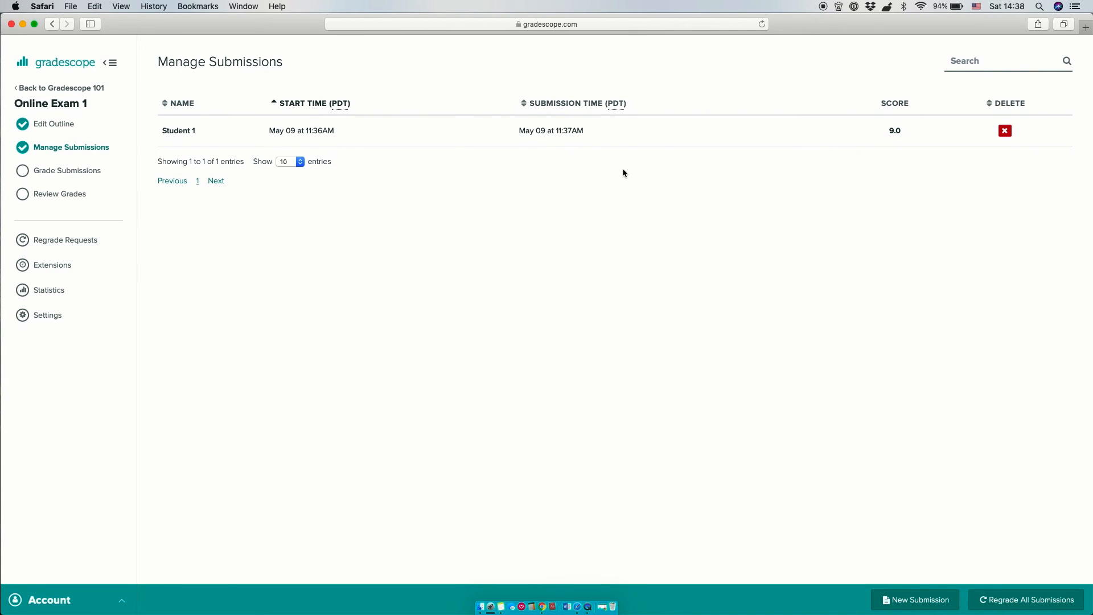
{"action": "mouse_move", "coordinate": [528, 169]}
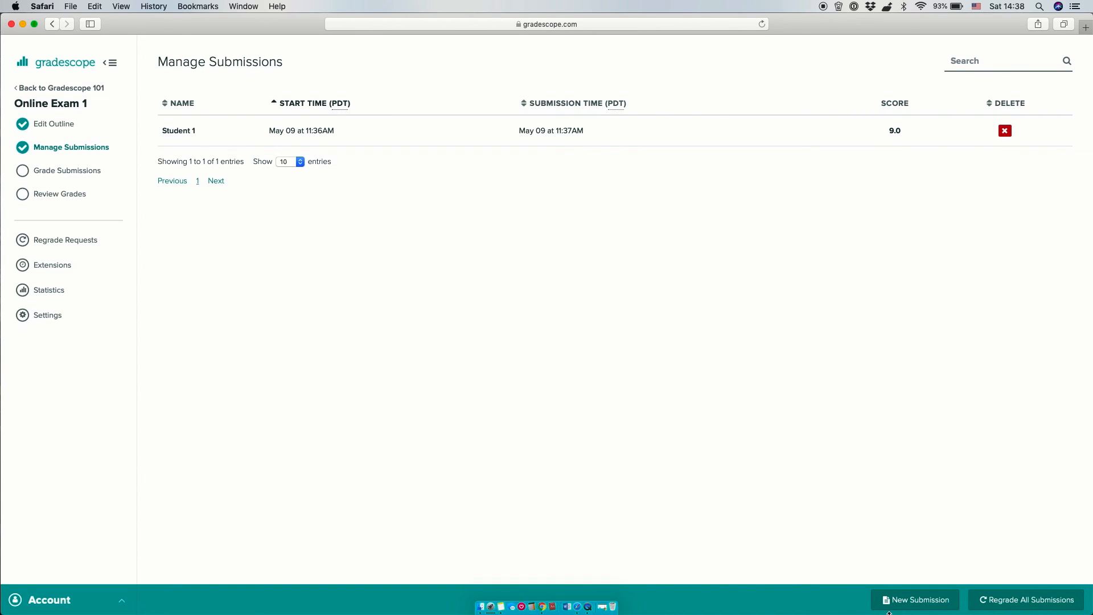
{"action": "mouse_move", "coordinate": [909, 600]}
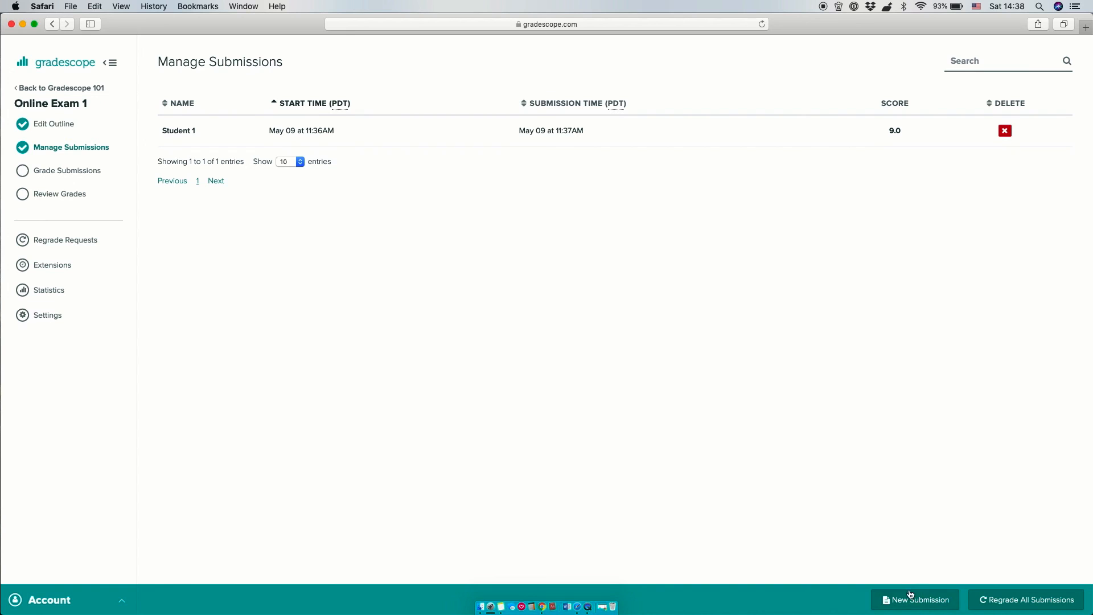
{"action": "mouse_move", "coordinate": [923, 603]}
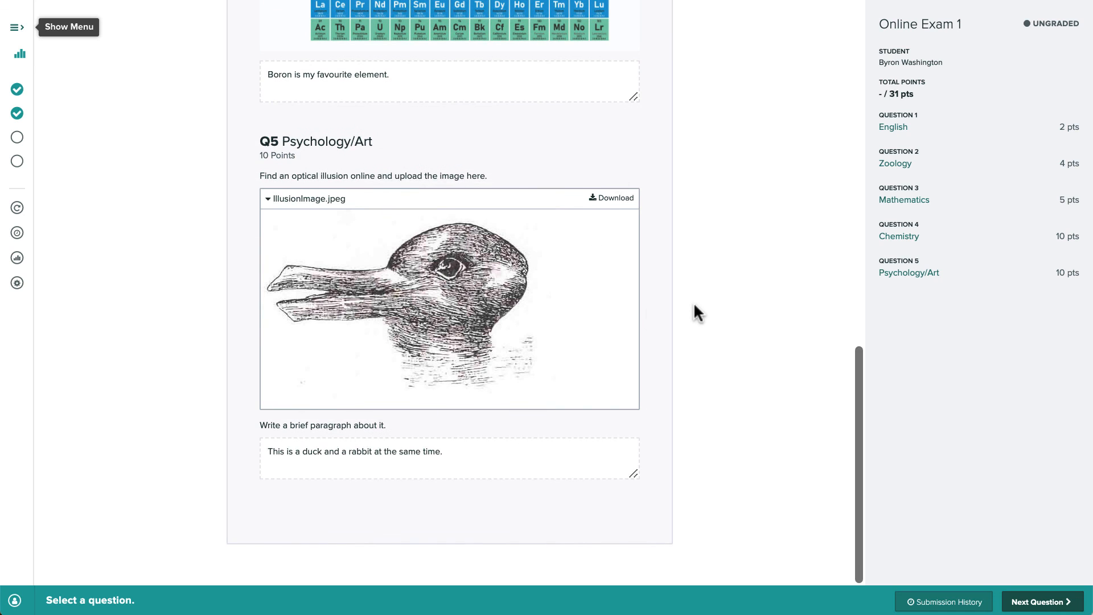
Step: Review the Zoology question's rubric from Grade Submissions, then start grading question 5 Psychology/Art
{"action": "left_click", "coordinate": [17, 27]}
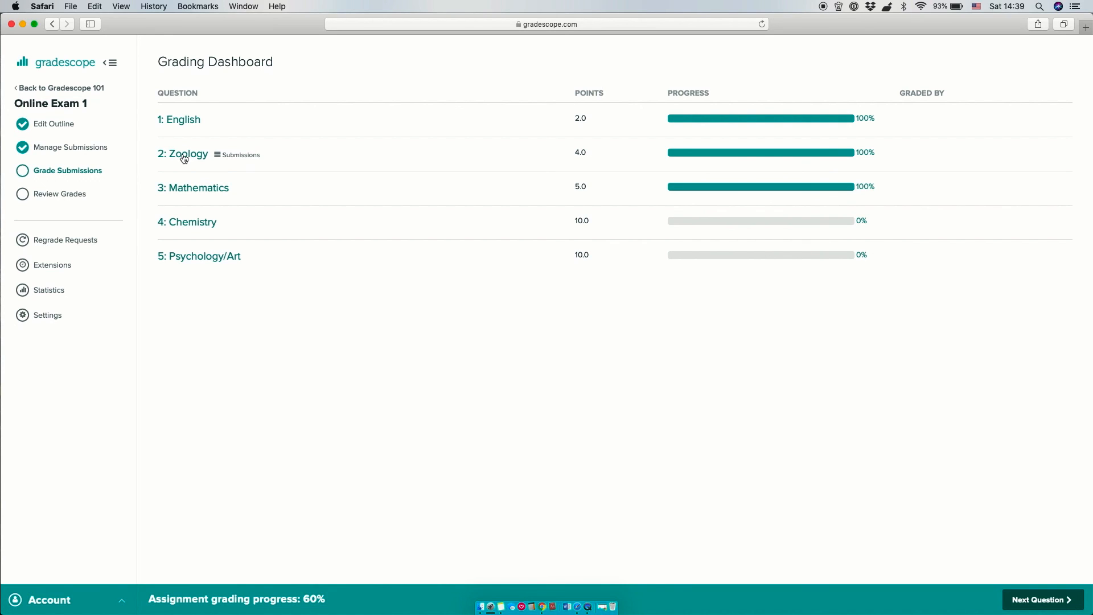
{"action": "left_click", "coordinate": [186, 154]}
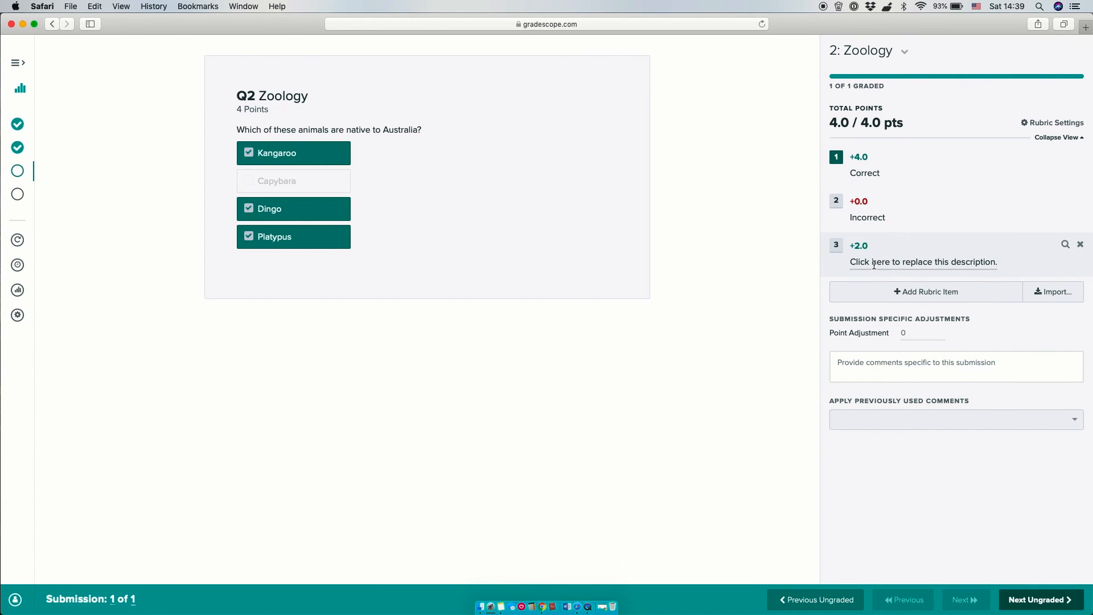
{"action": "left_click", "coordinate": [924, 262]}
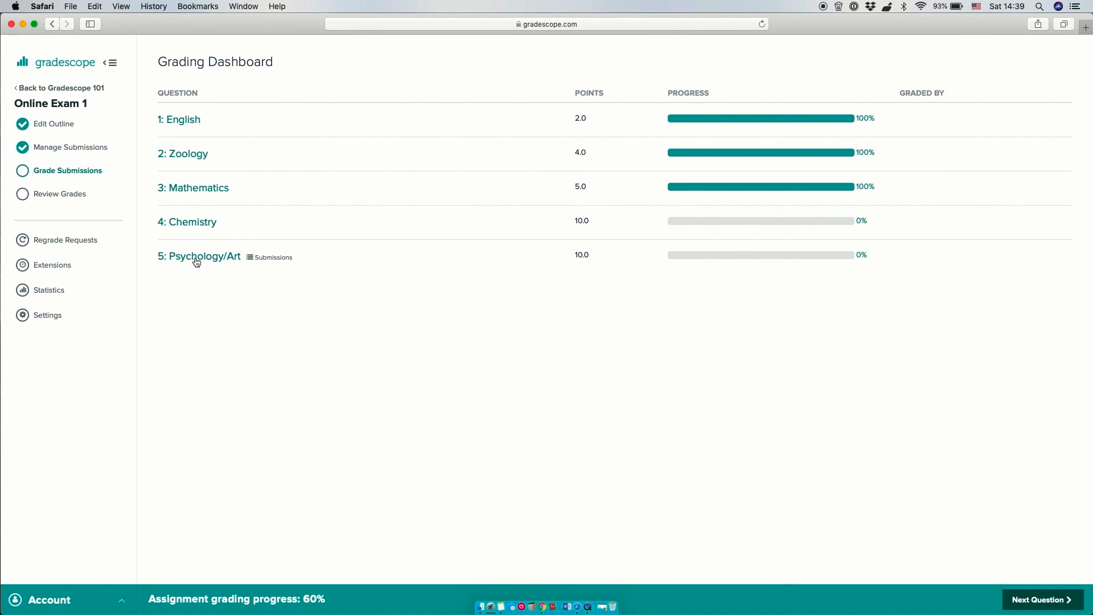
{"action": "left_click", "coordinate": [199, 256]}
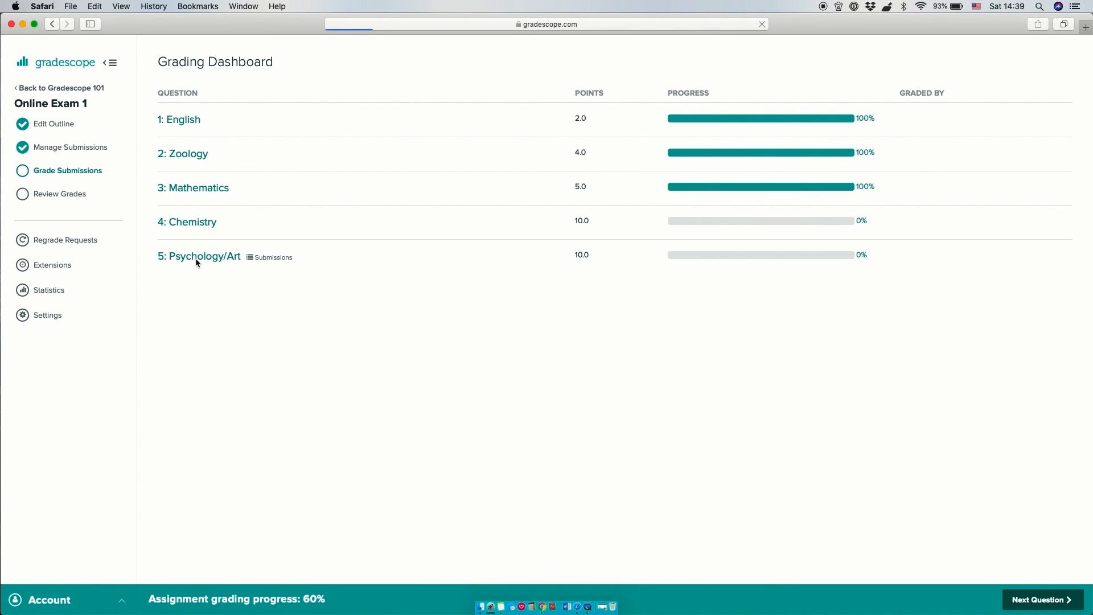